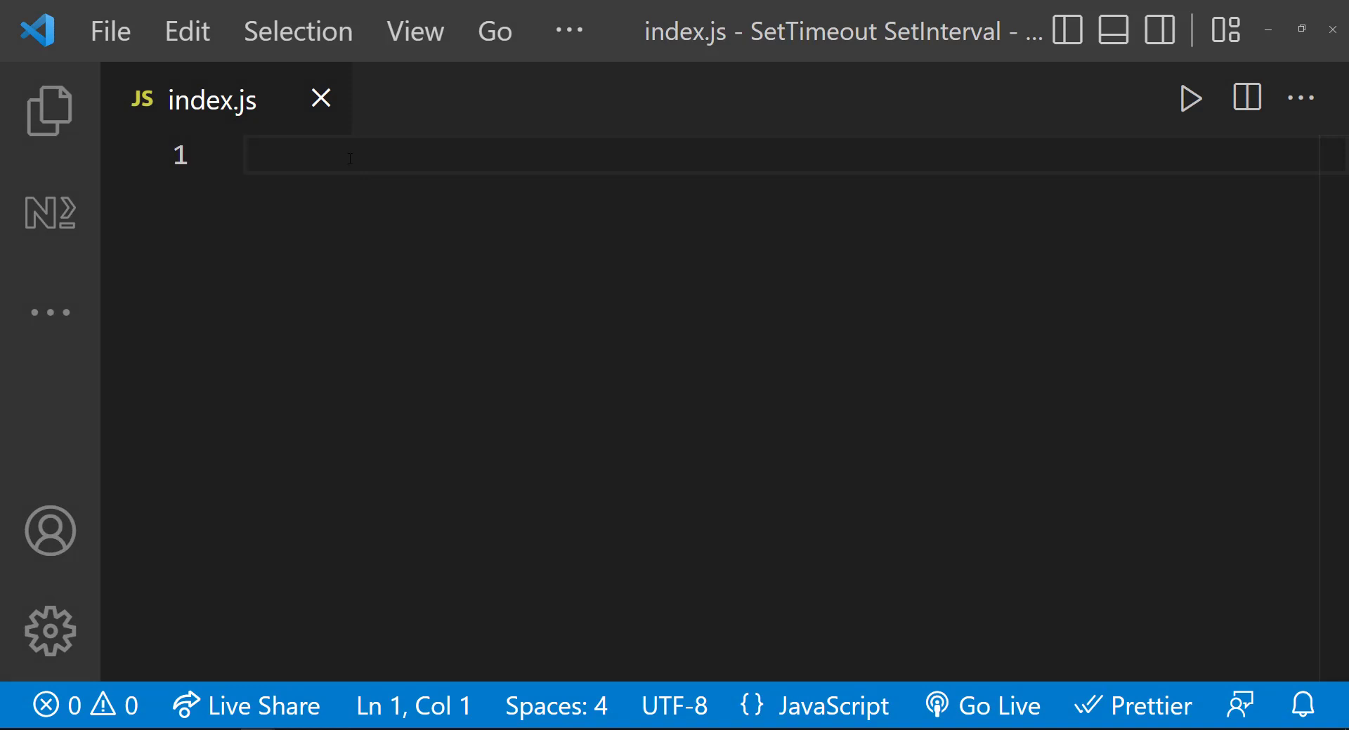
Write request() logging "Please subscribe and support me", call it once, and run the script
click(344, 156)
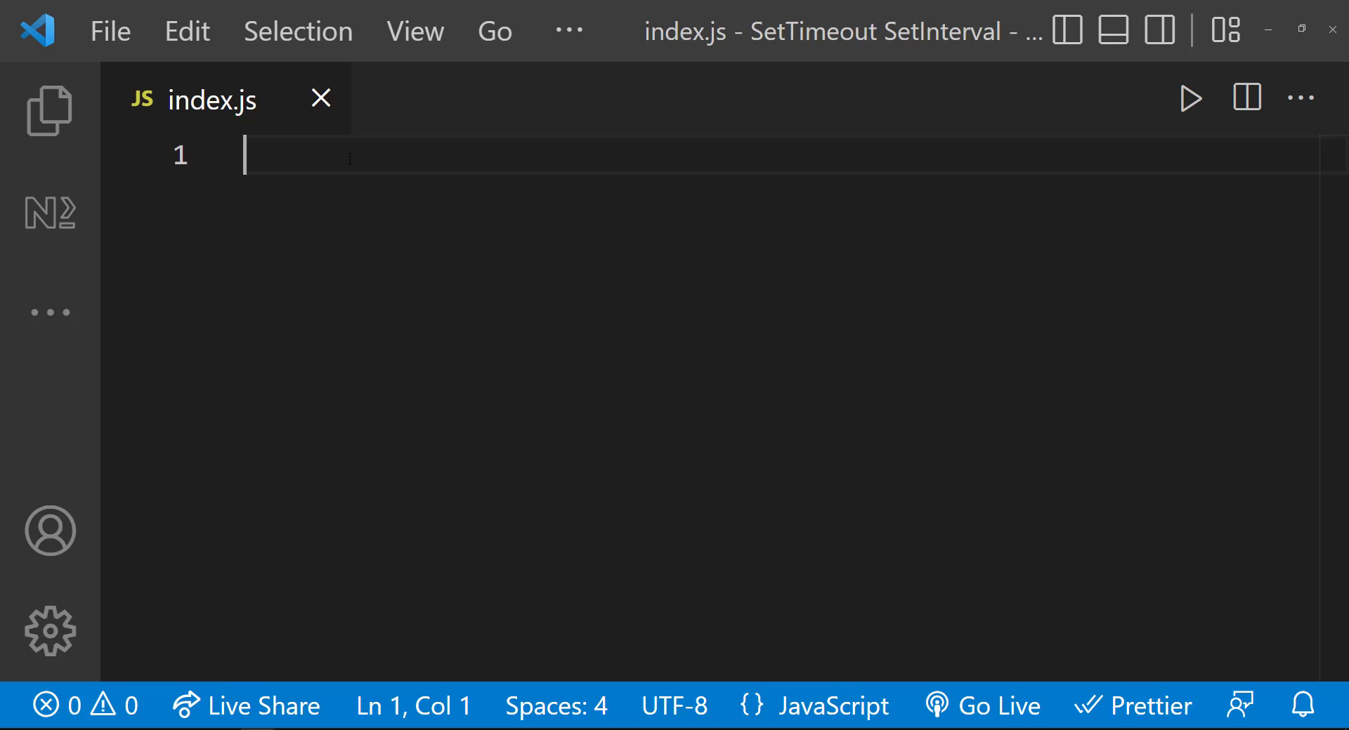
text(function reque)
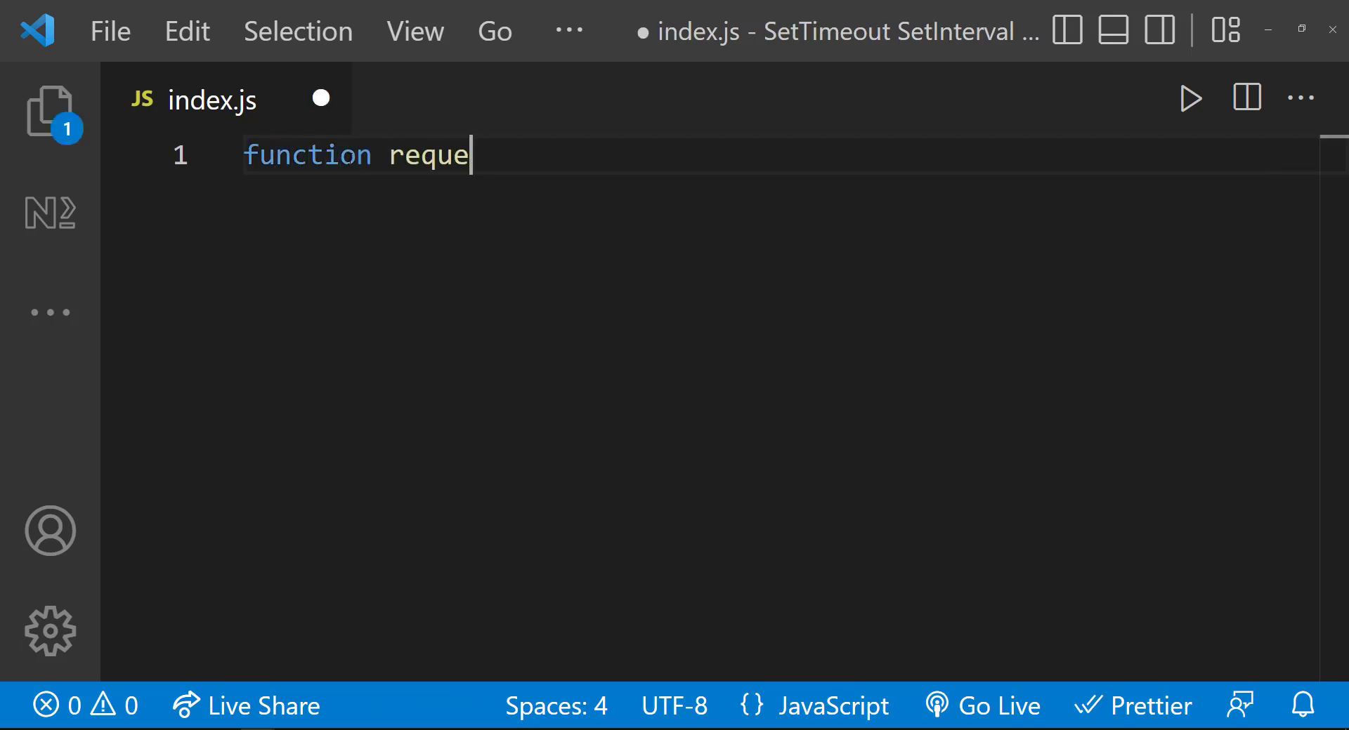
text(st() {)
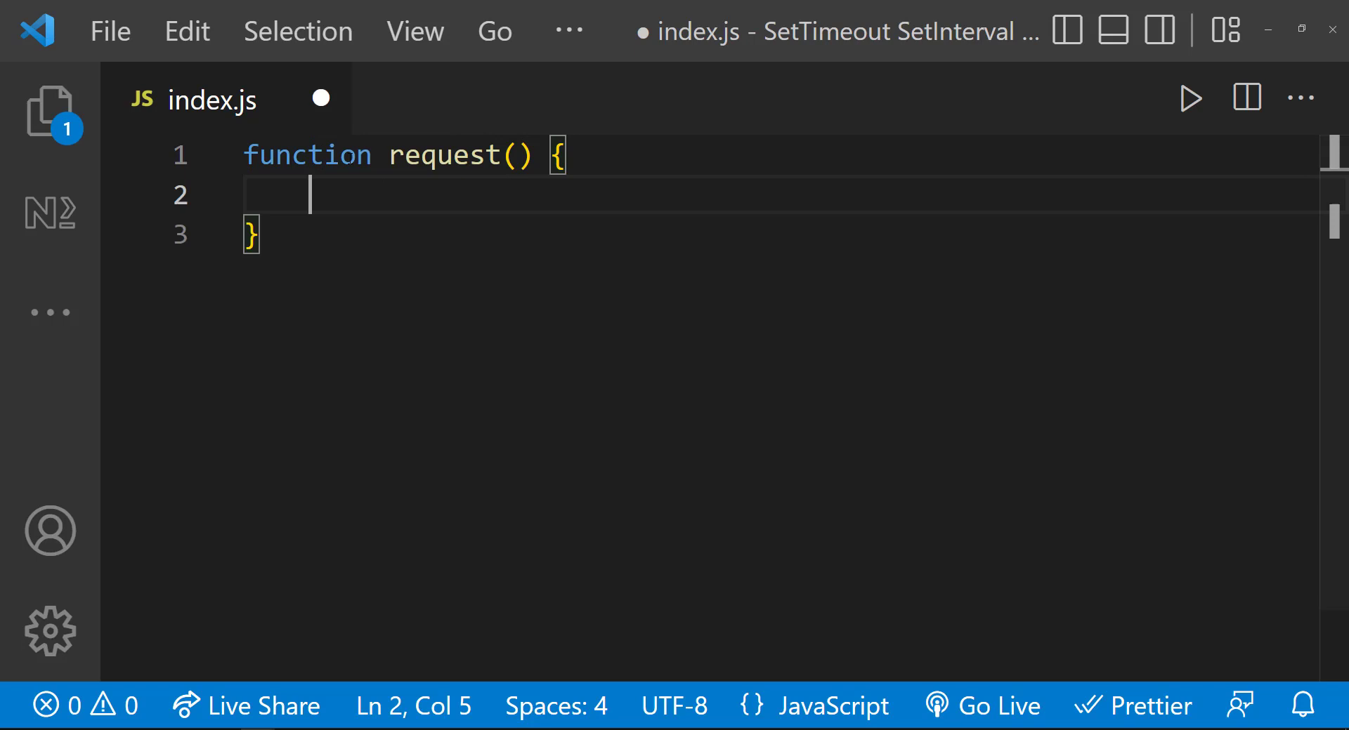
text(console.log("Please subscribe and supp)
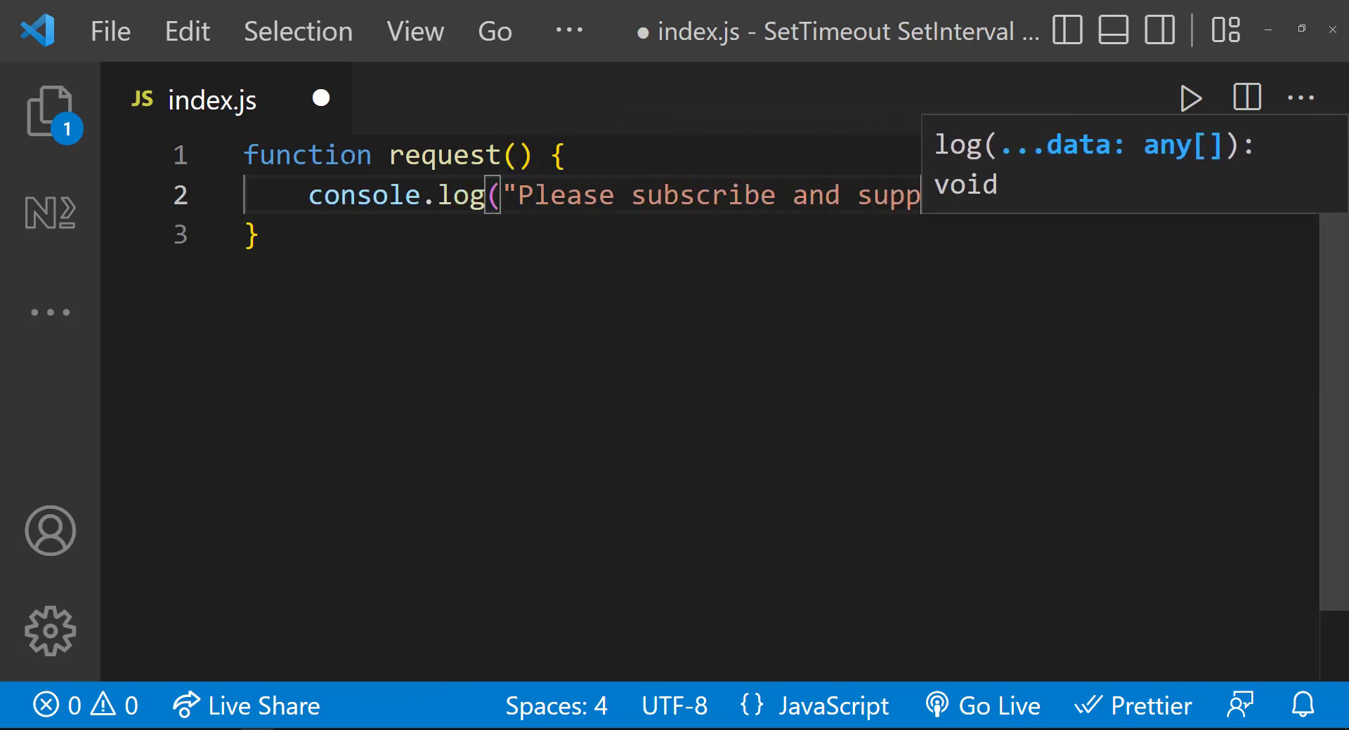
text(request();)
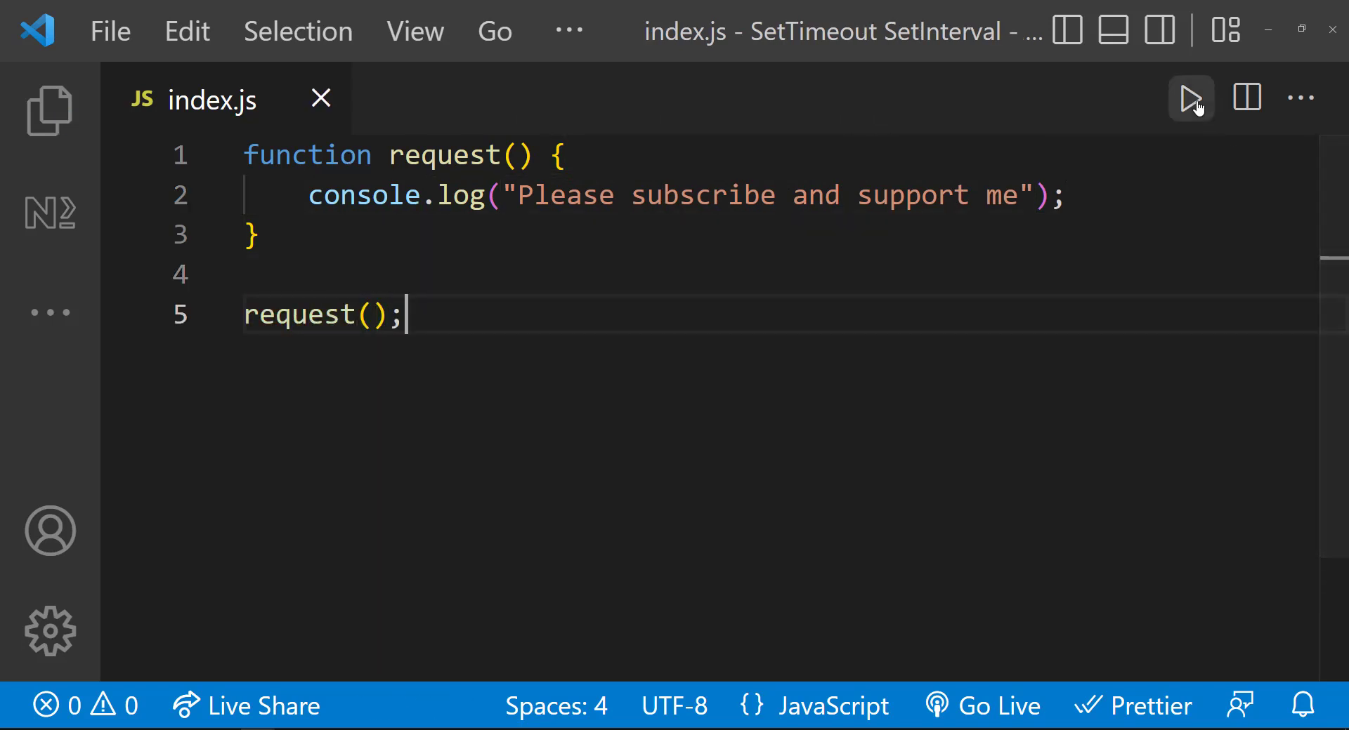
click(1190, 97)
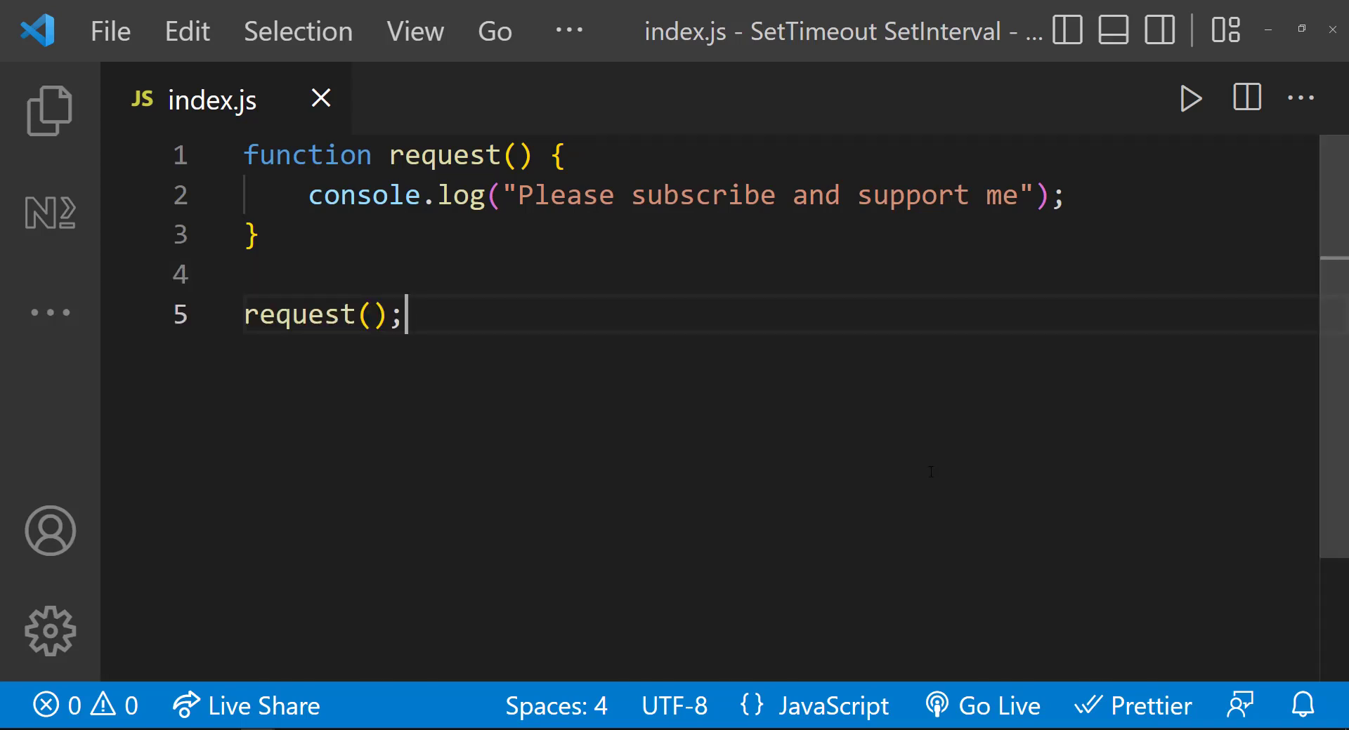
Replace the direct call with setTimeout(request, 3000) and run the script
text(setTi)
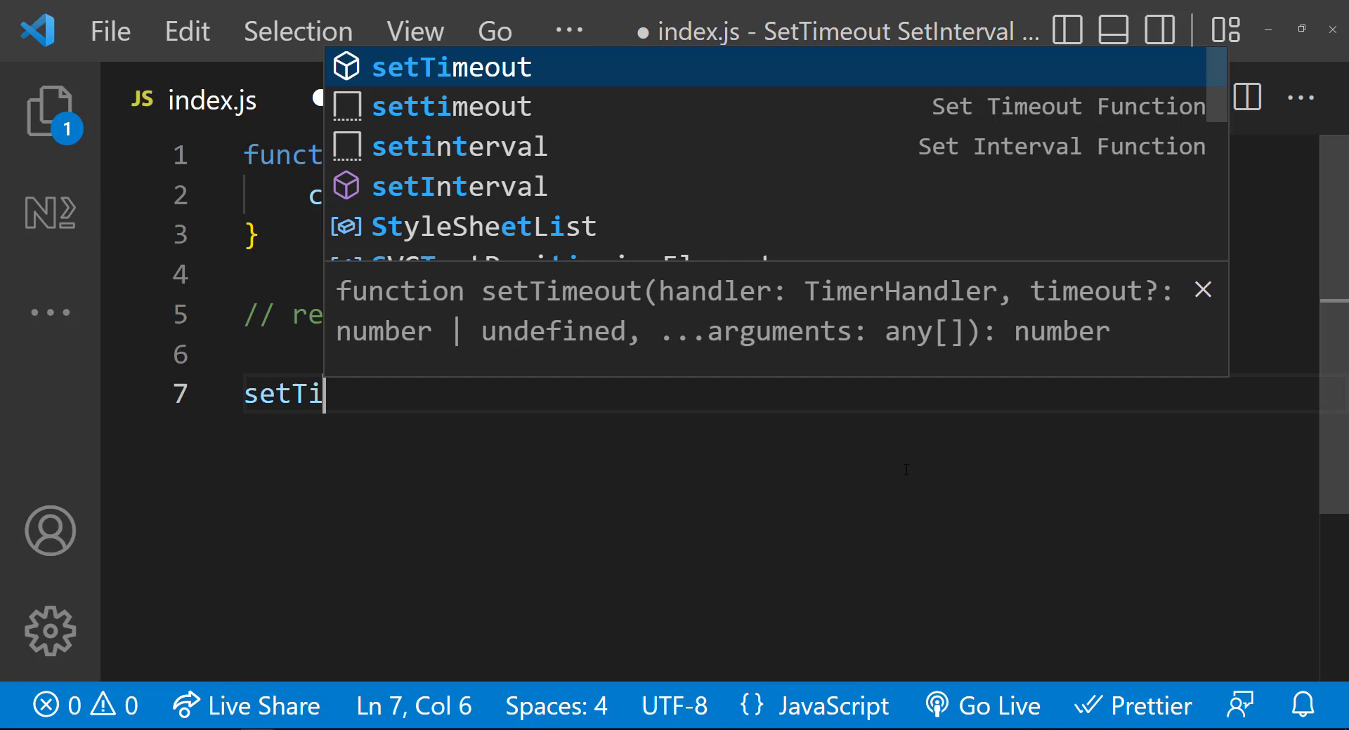
key(Tab)
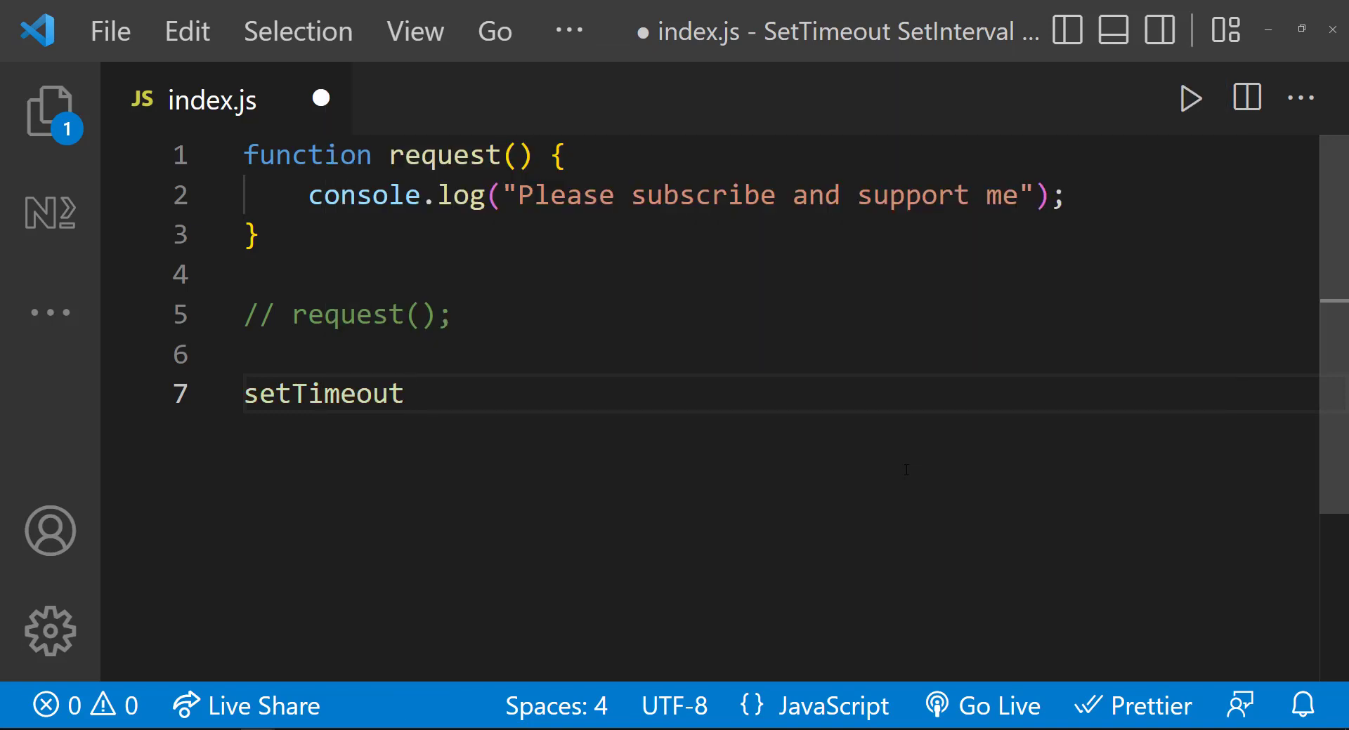
text((request,)
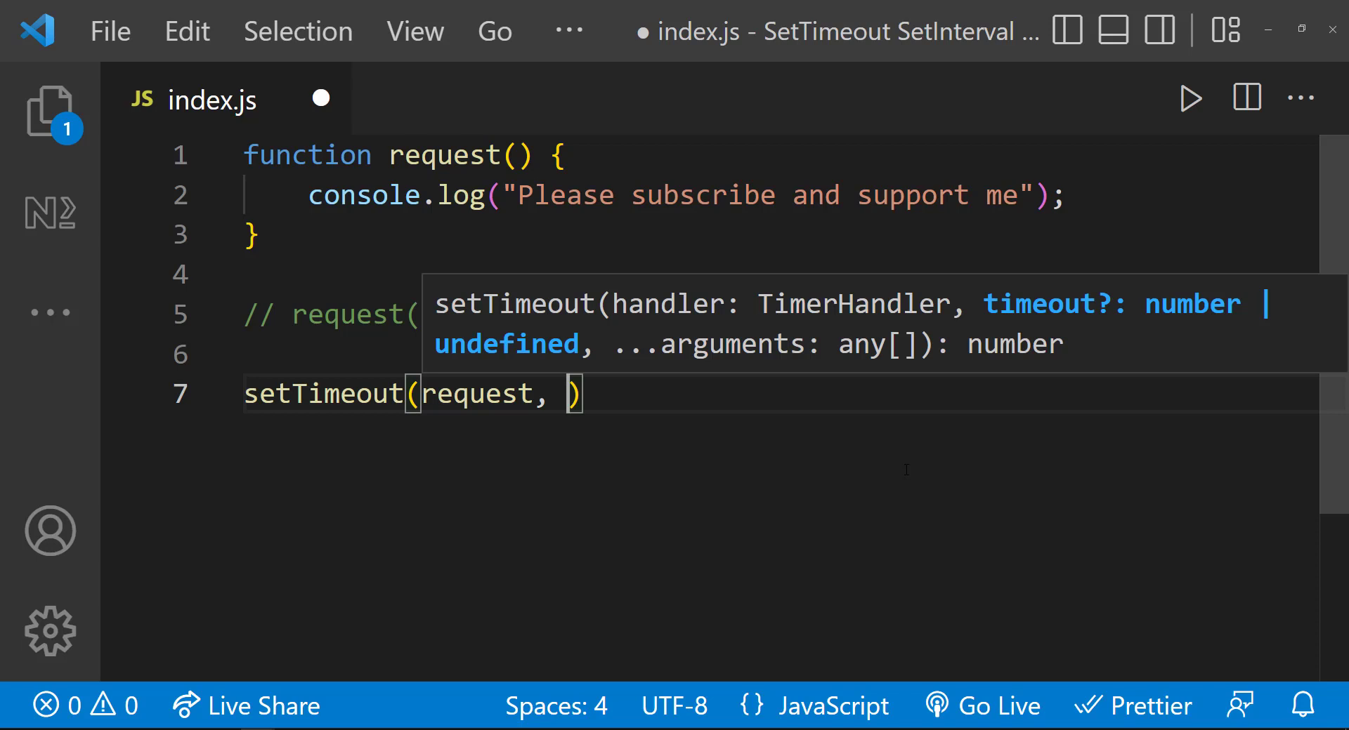
text(3)
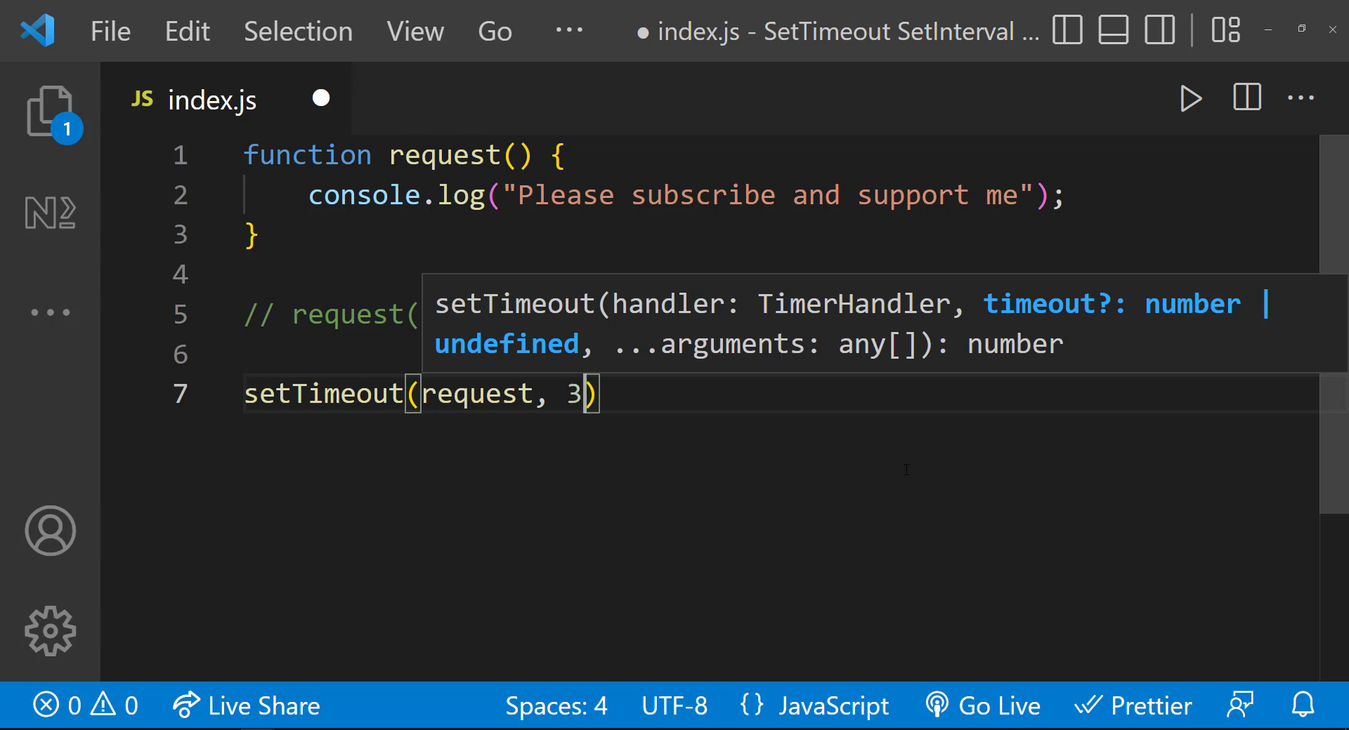
text(000);)
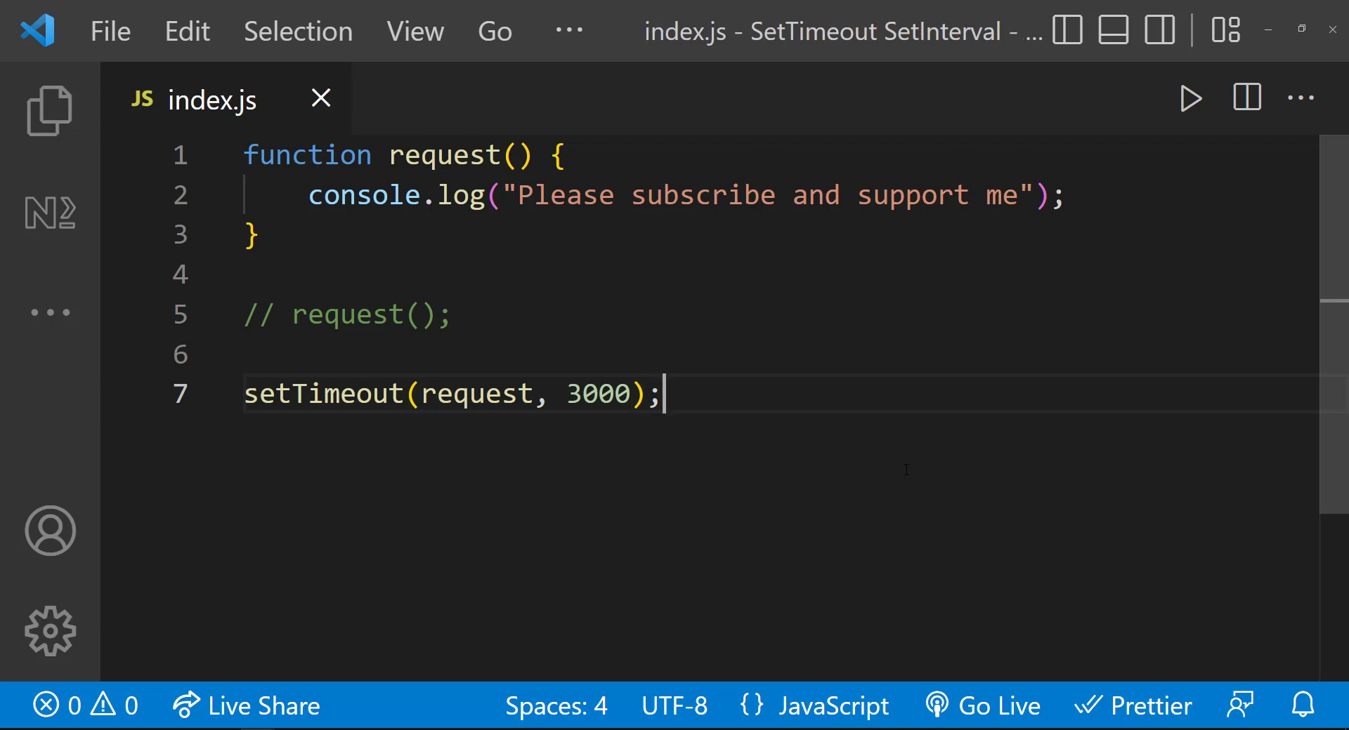
click(1191, 97)
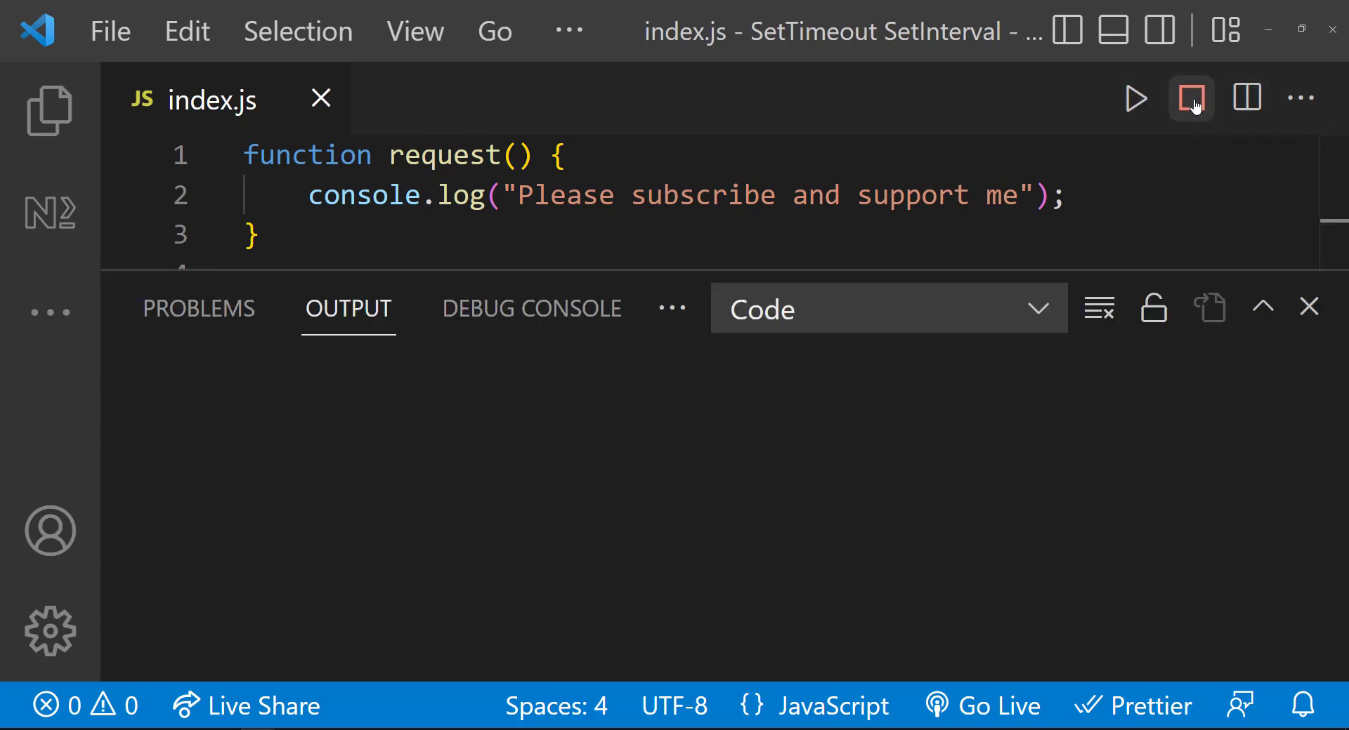
click(1134, 98)
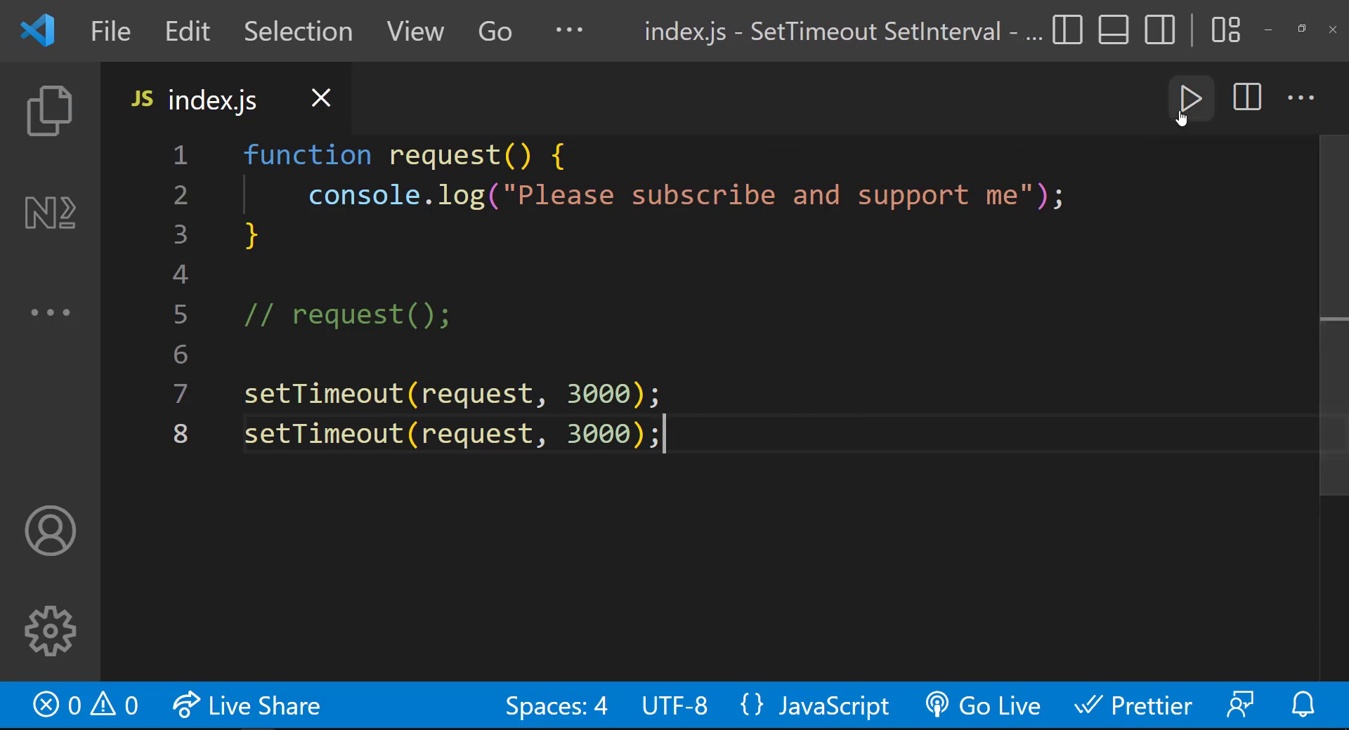
Run the two setTimeout calls, then change the second delay to 5000 ms and rerun
click(1189, 97)
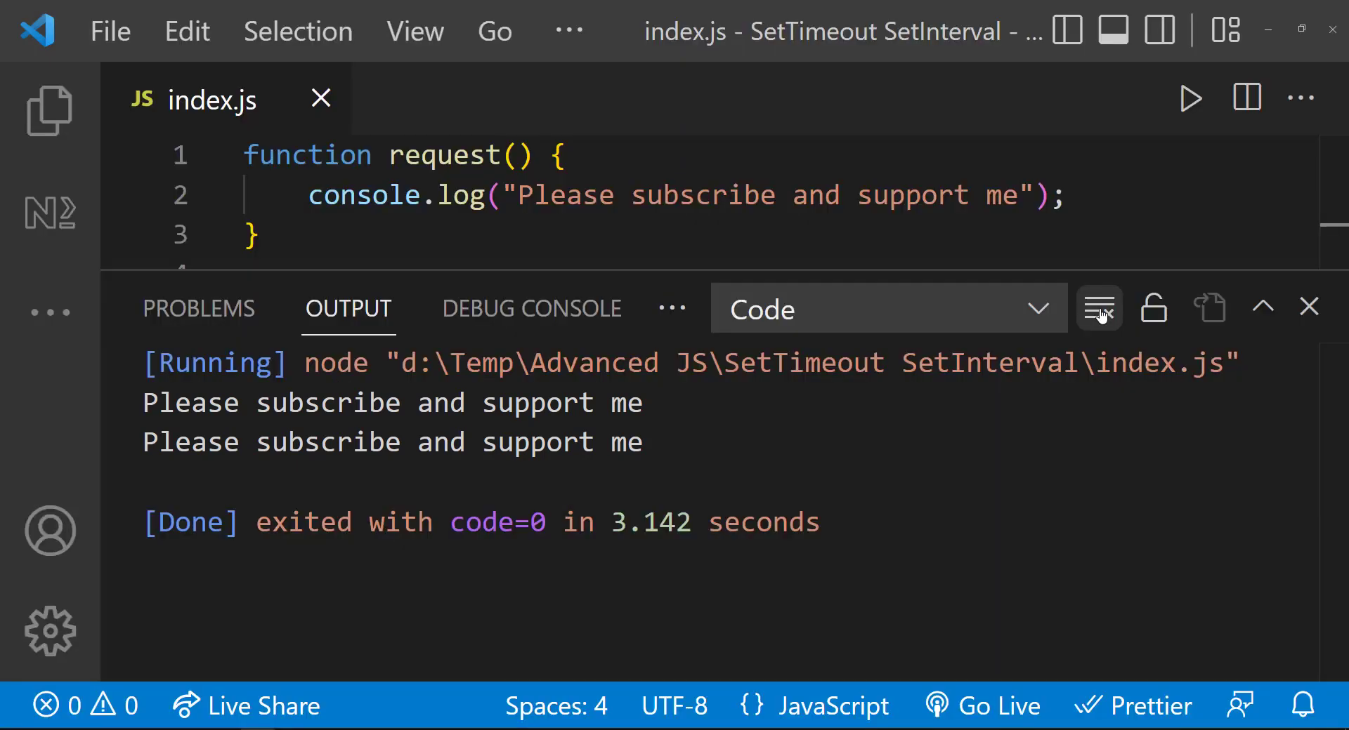
click(1308, 307)
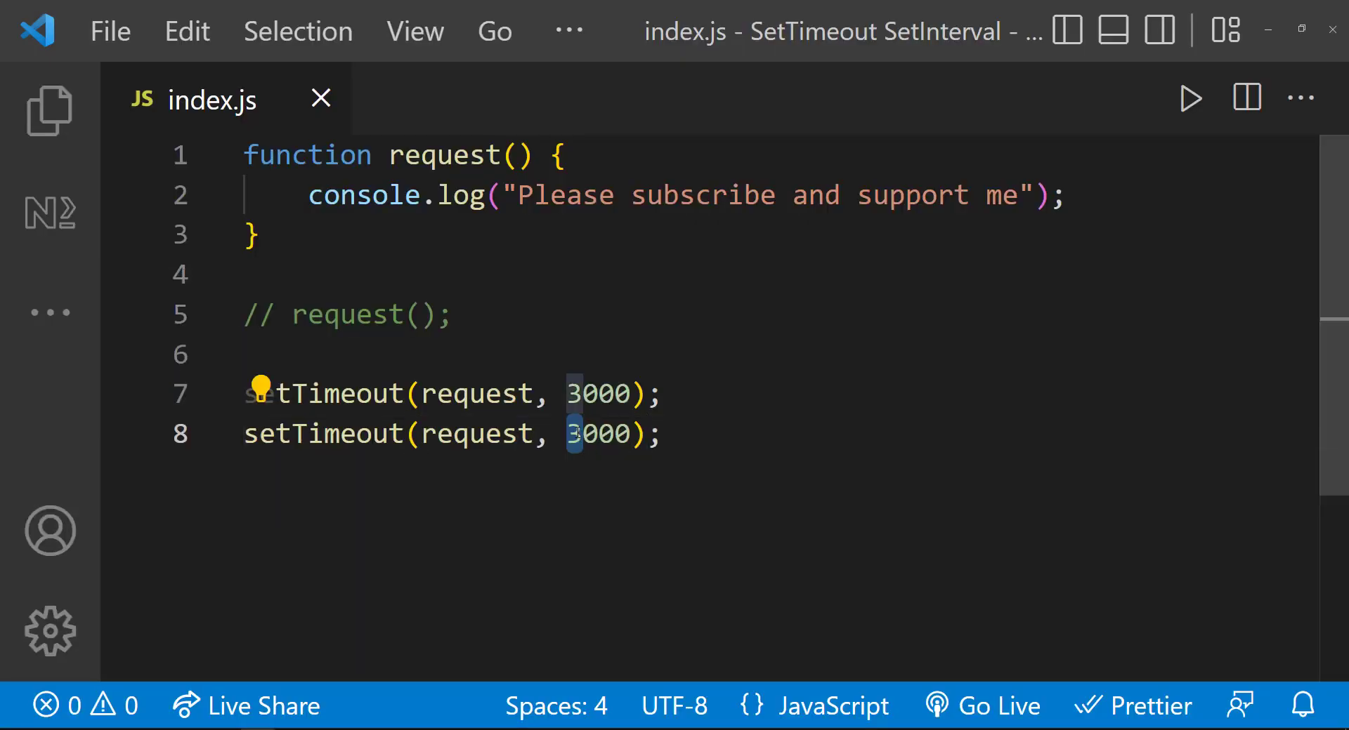
click(1191, 98)
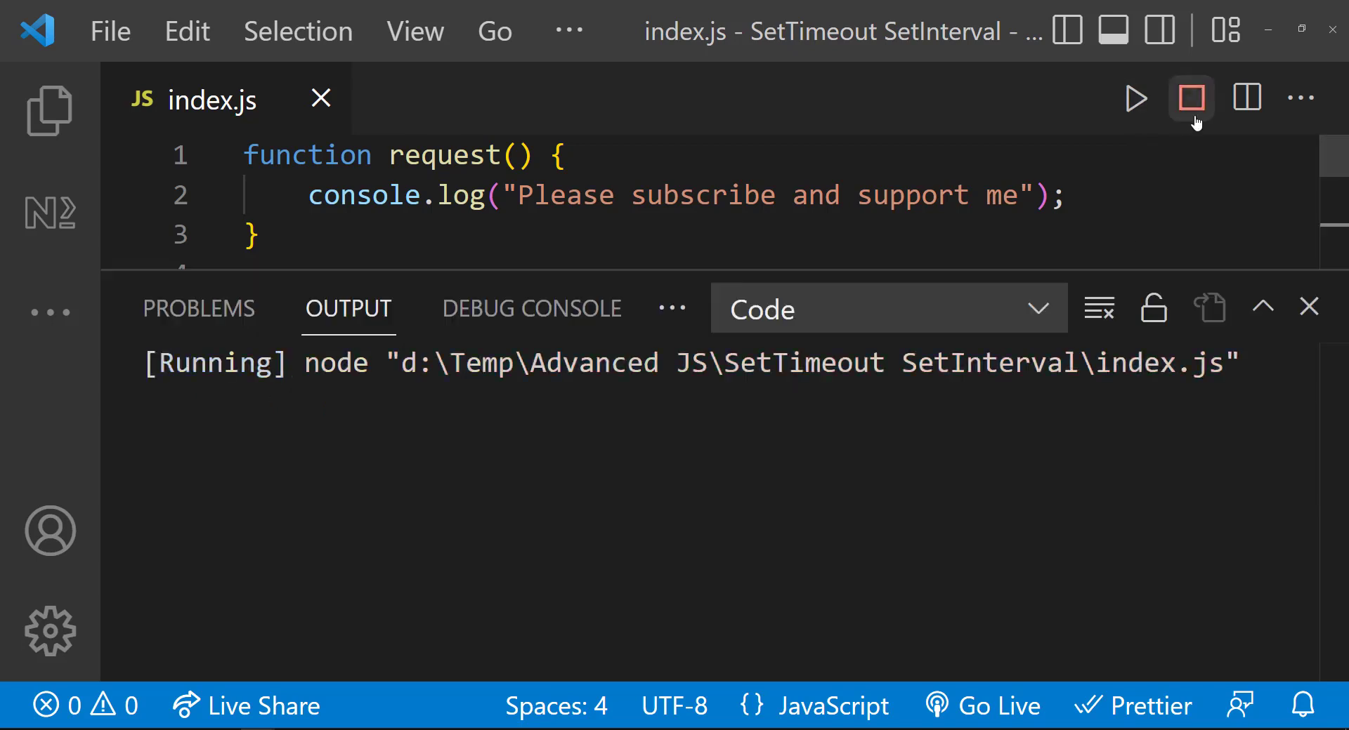
click(1191, 98)
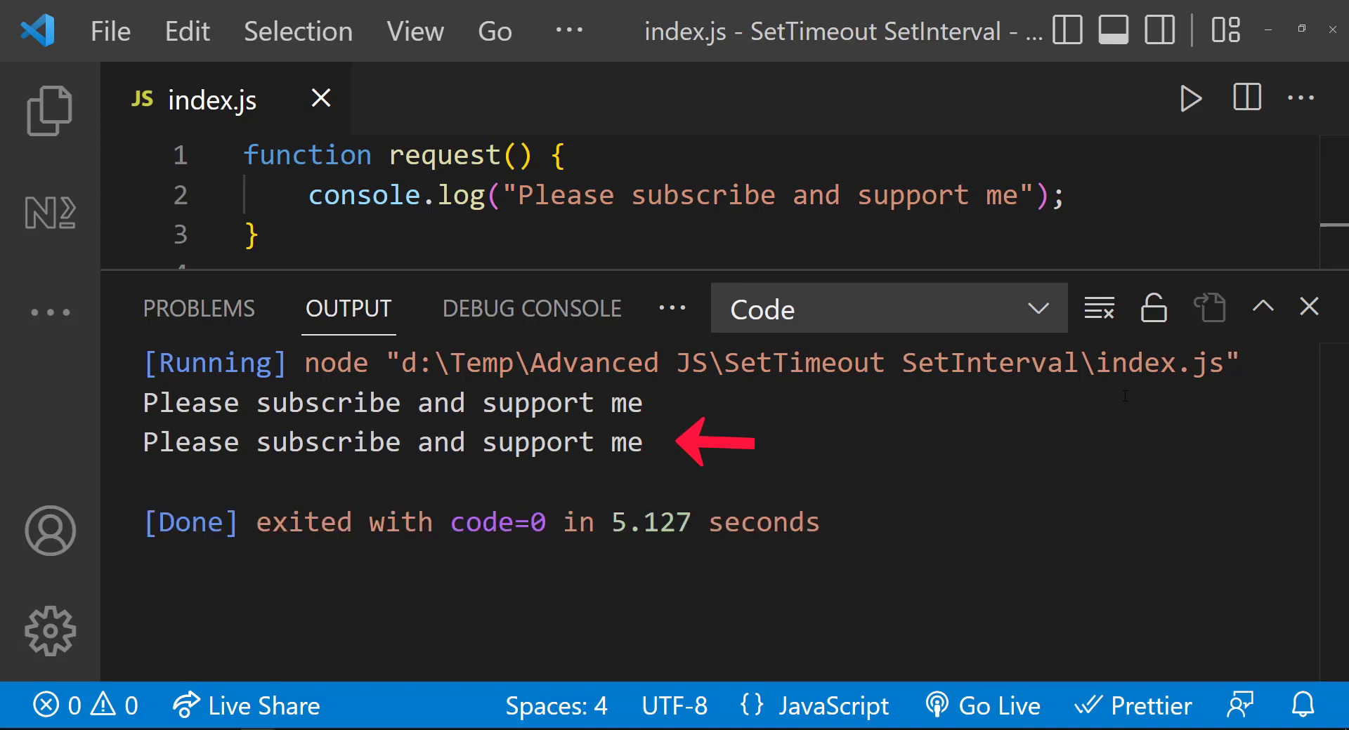
click(1307, 307)
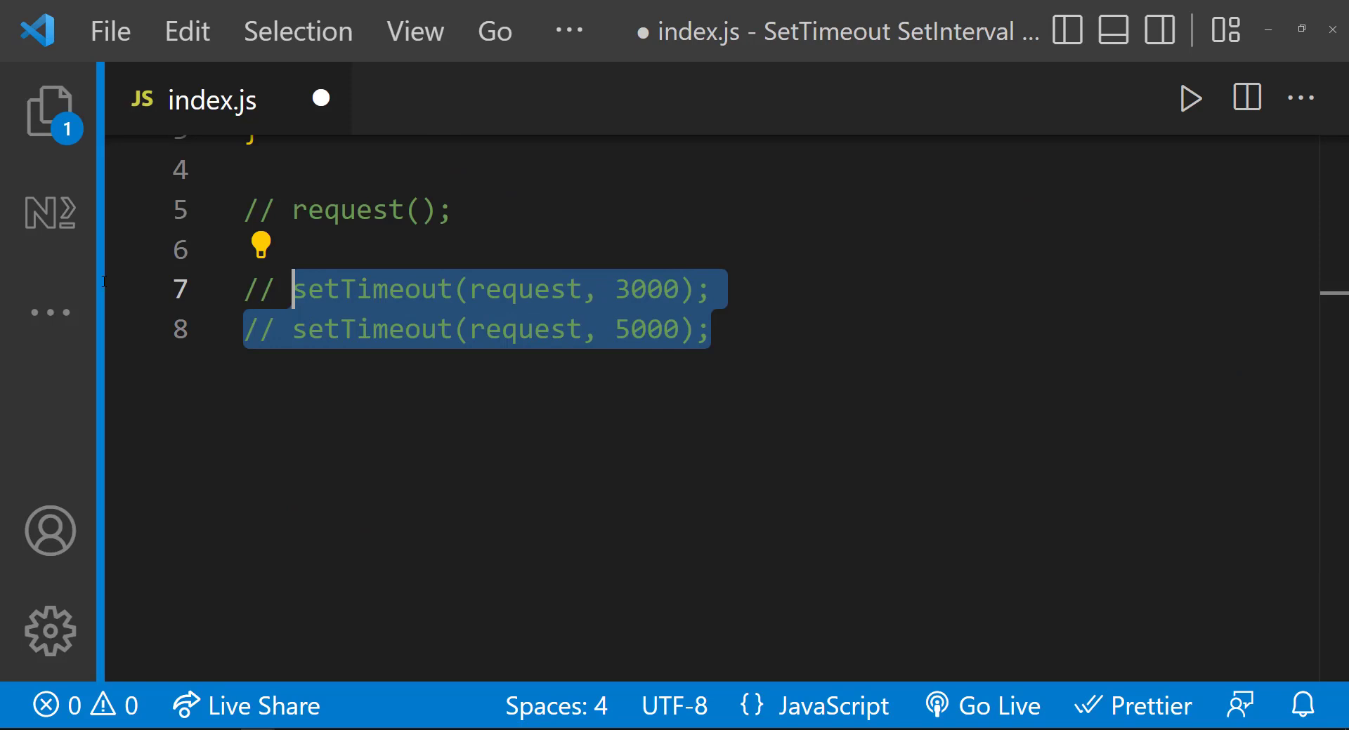
Add setTimeout(function() { console.log("Thanks for subscribing"); }, 2000) and run it
text(setTimeout(function() {)
text(console.log("Thanks for )
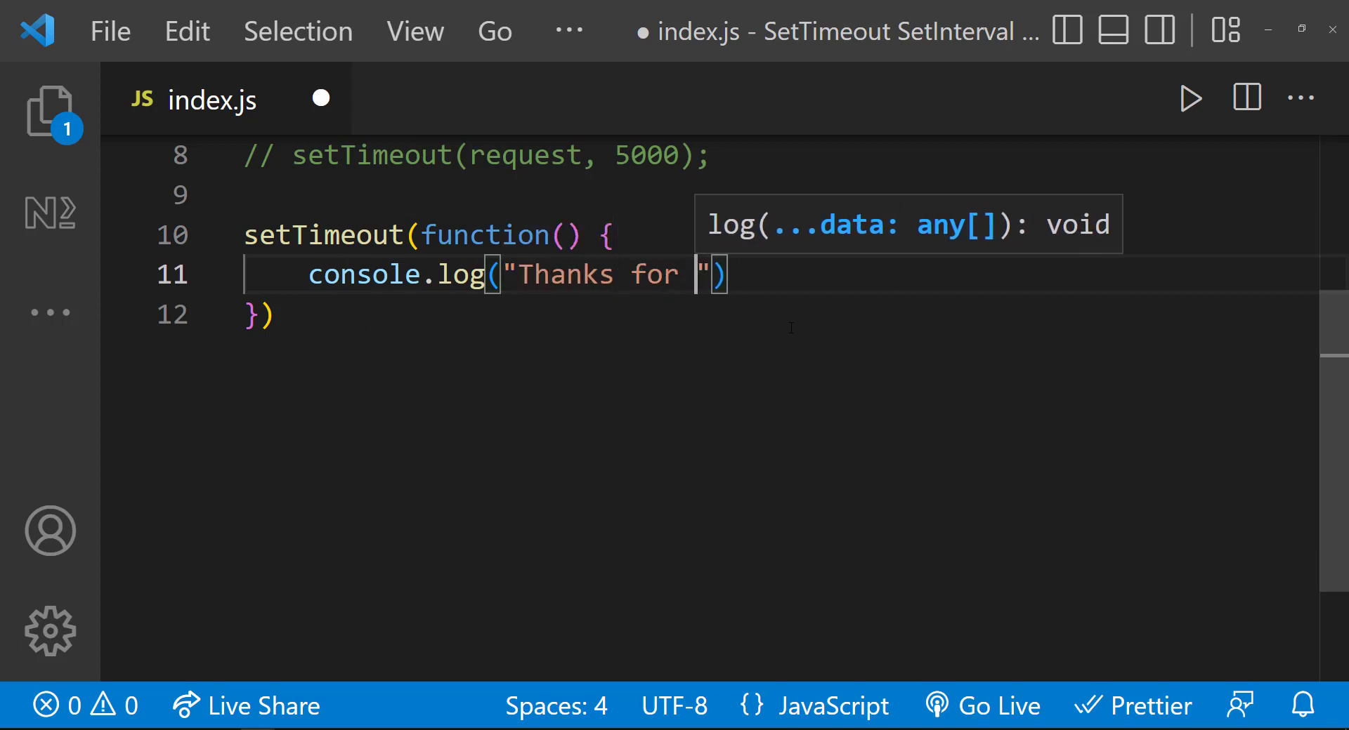
text(, 2000)
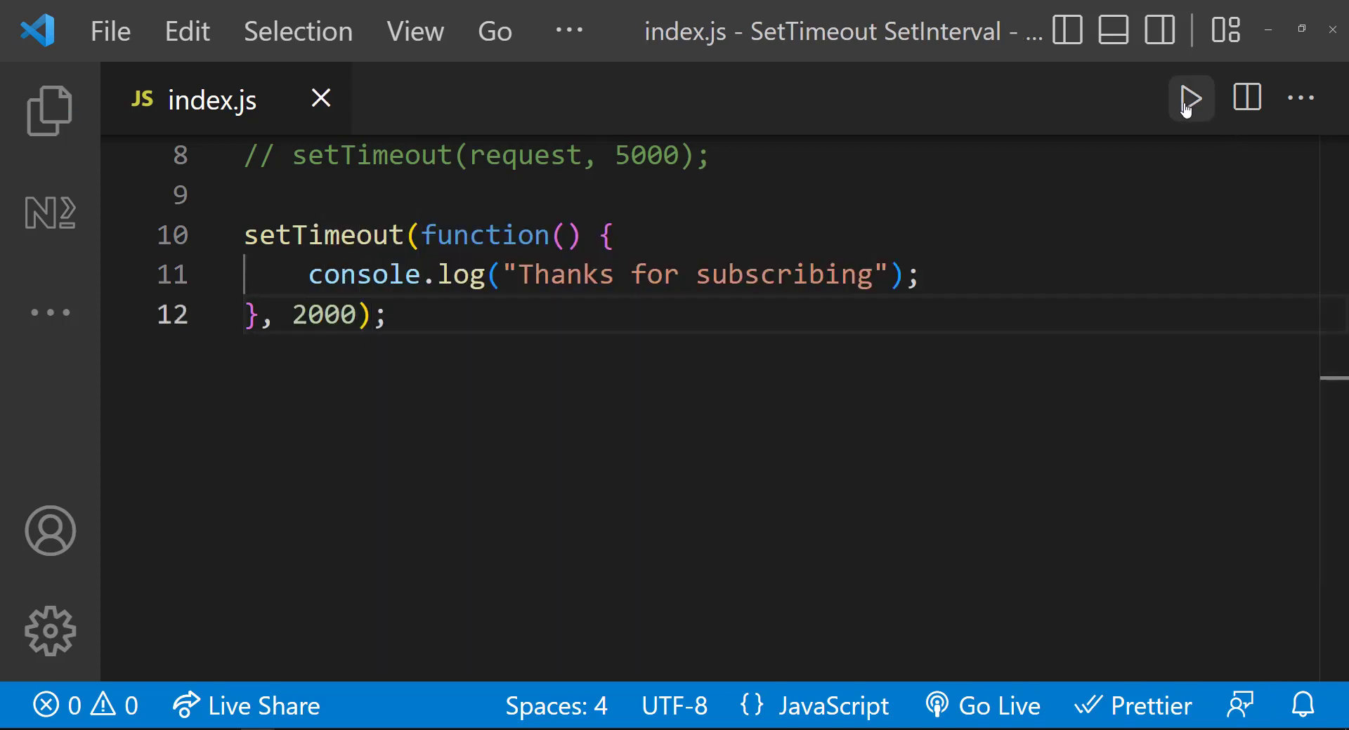
click(1191, 98)
text(setTimeout(() => {)
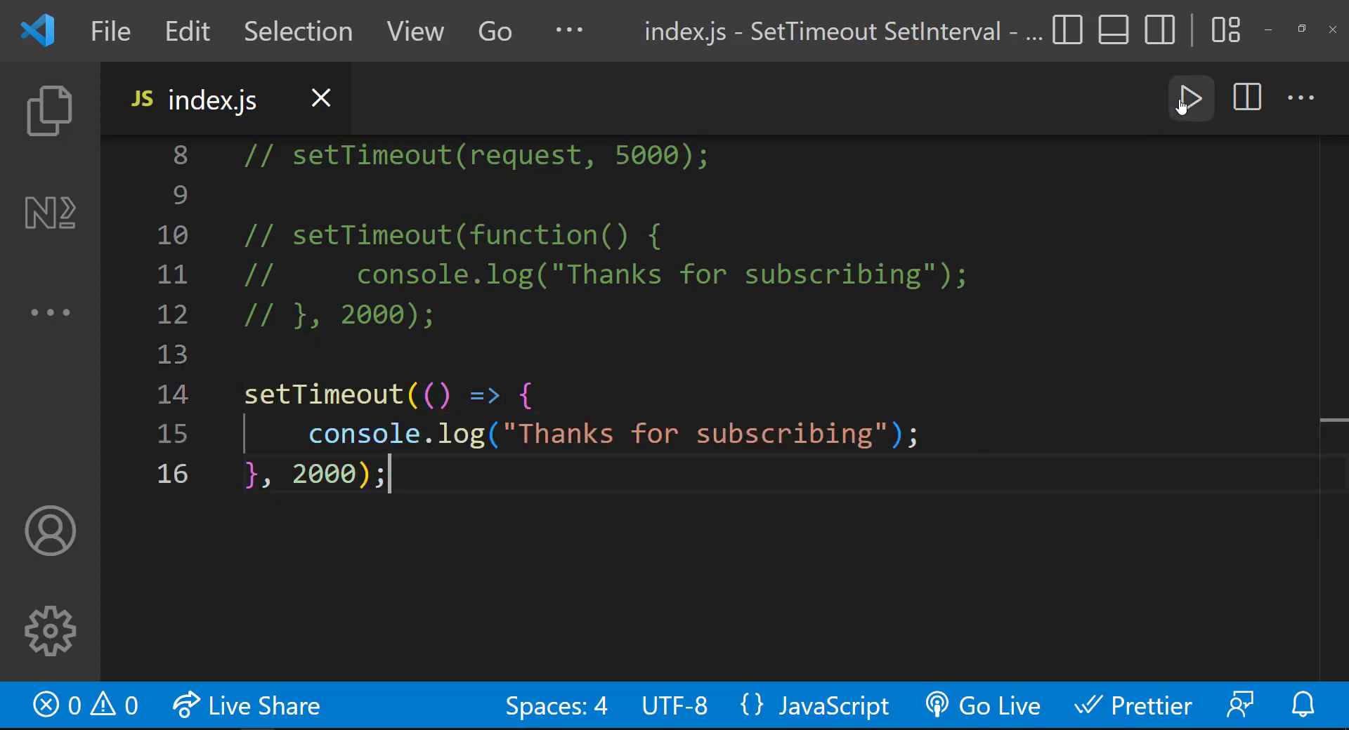
Run the arrow-function setTimeout logging "Thanks for subscribing" after 2000 ms
click(1189, 97)
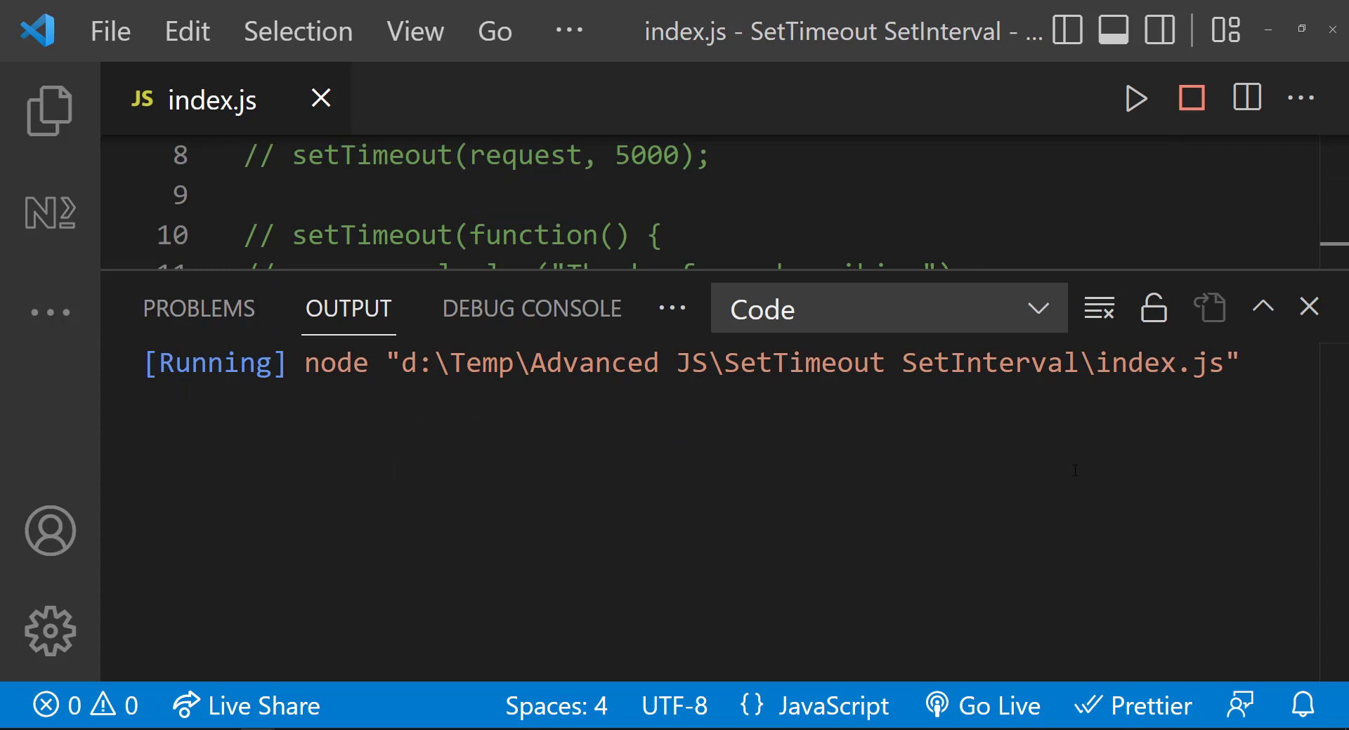
click(1191, 98)
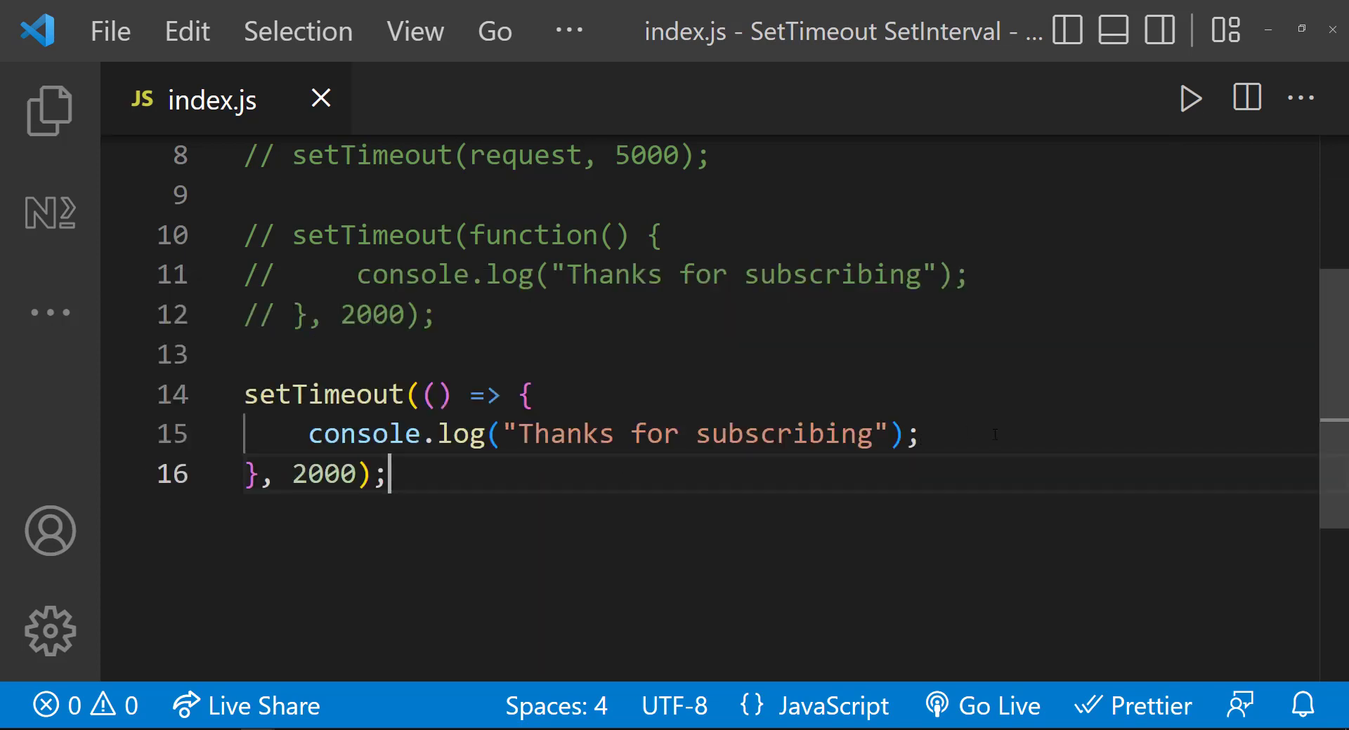
scroll(down, 3)
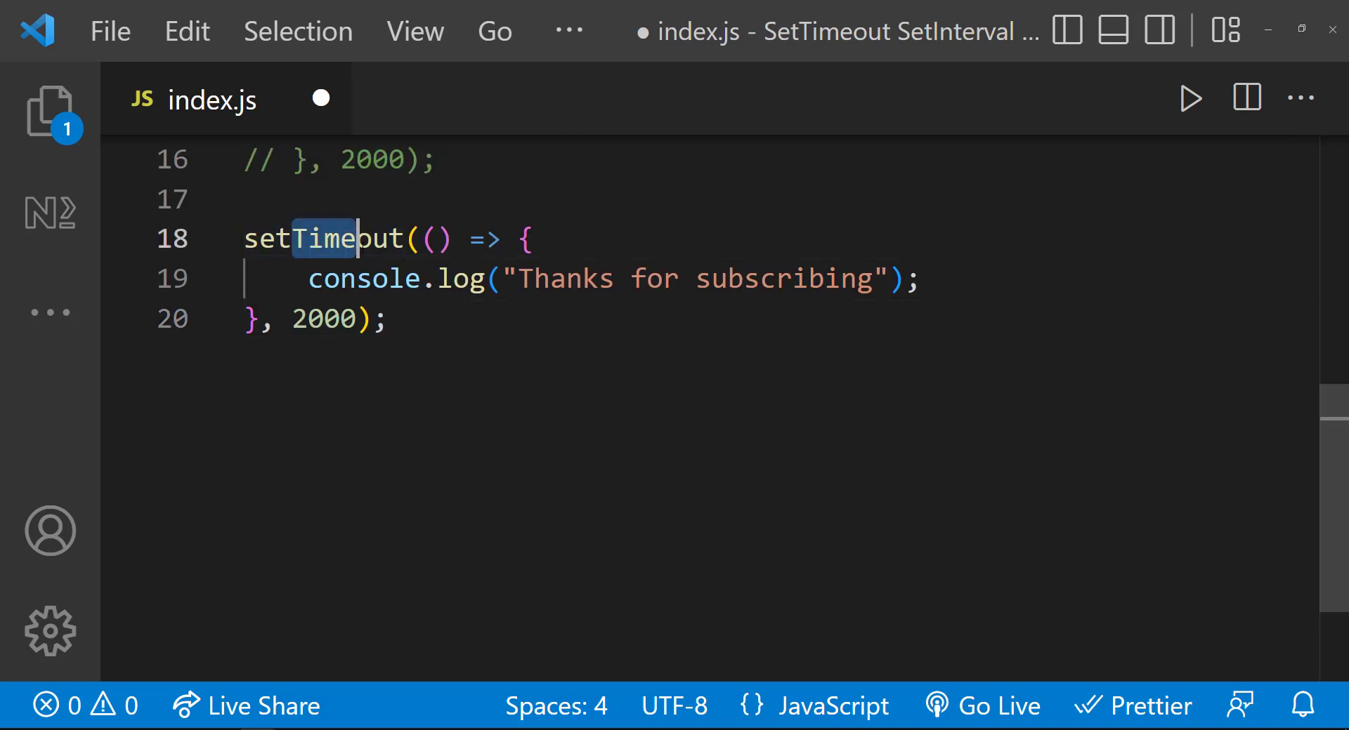
Turn the duplicate into setInterval logging "Thanks for subscribing", rerunning it at 2000 ms
text(Int)
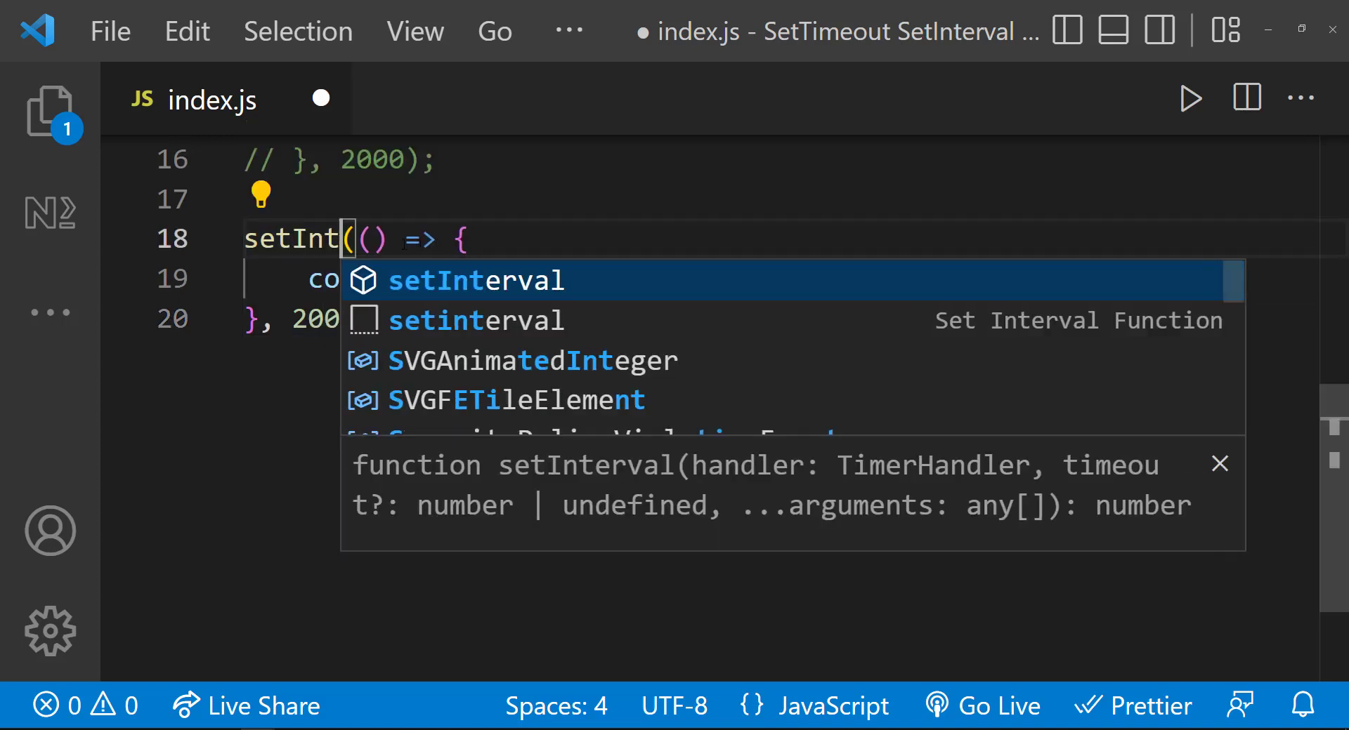
key(Tab)
text(1)
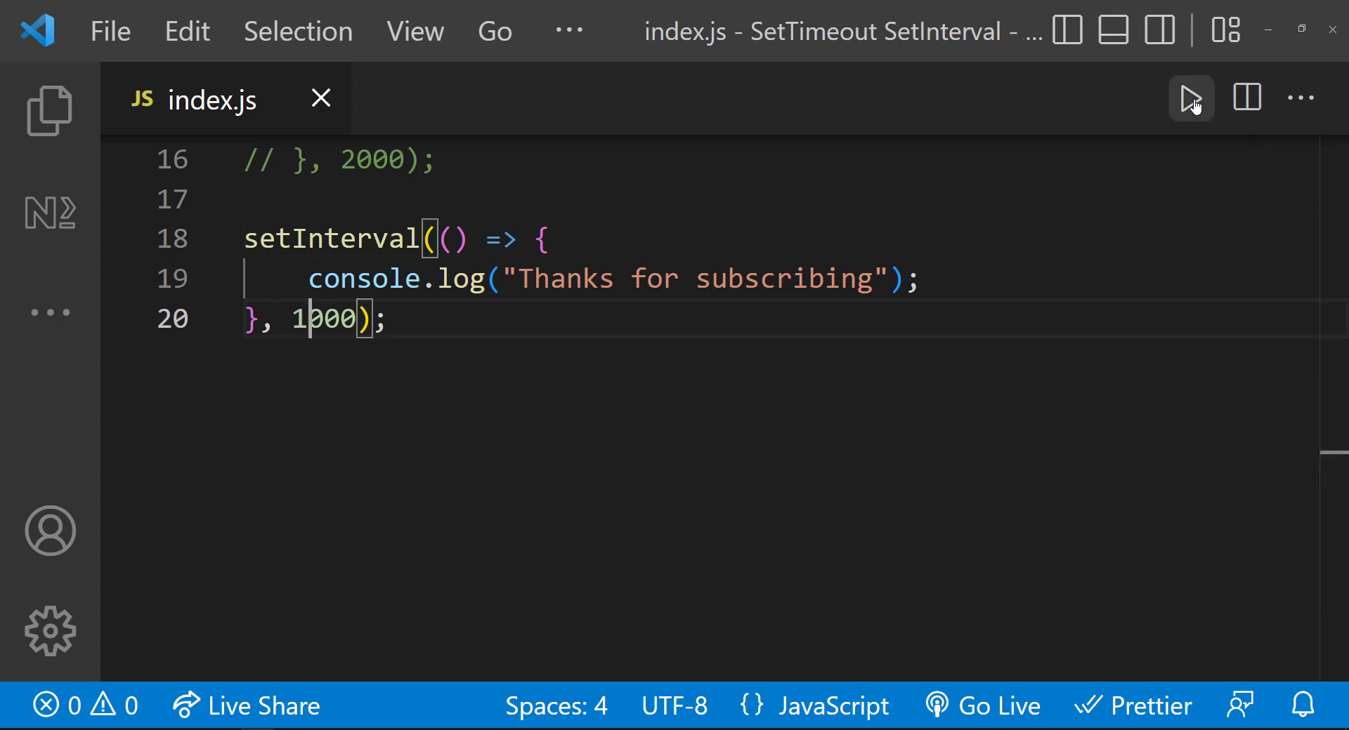
click(1191, 97)
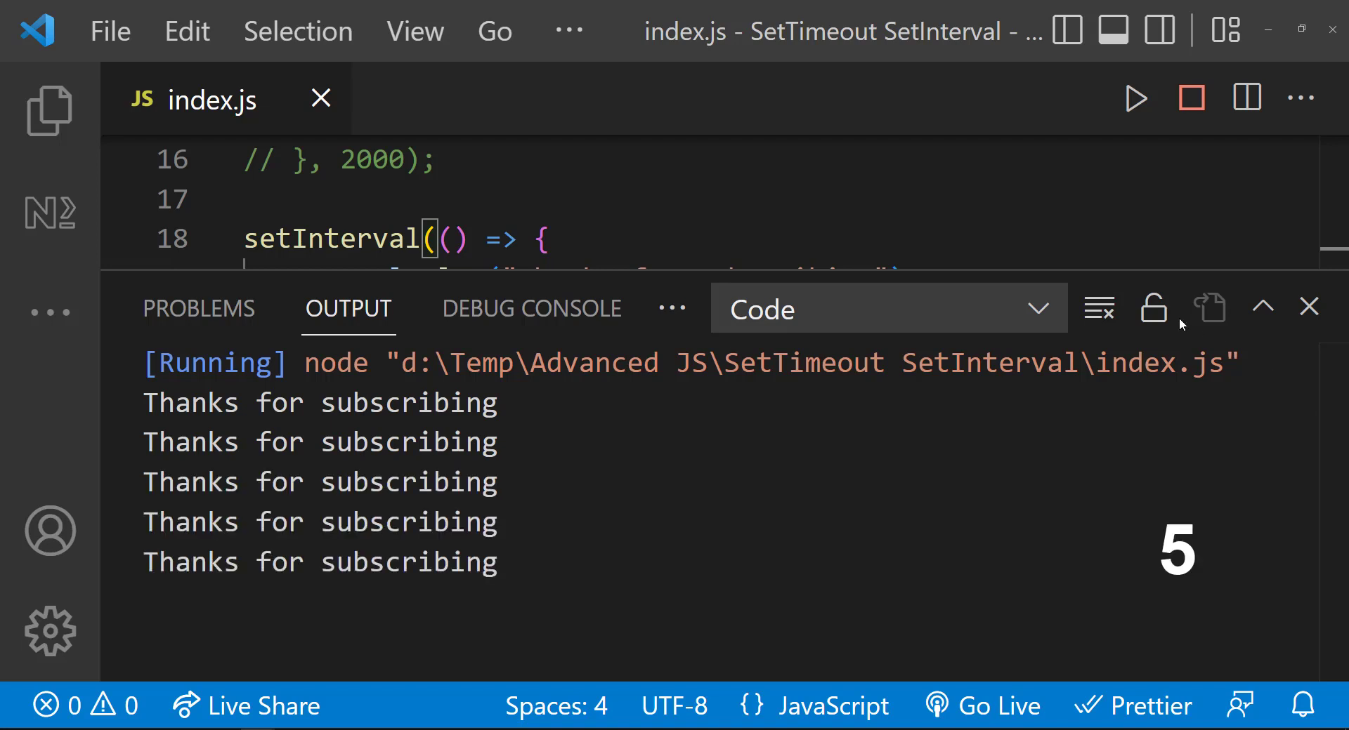
click(1308, 307)
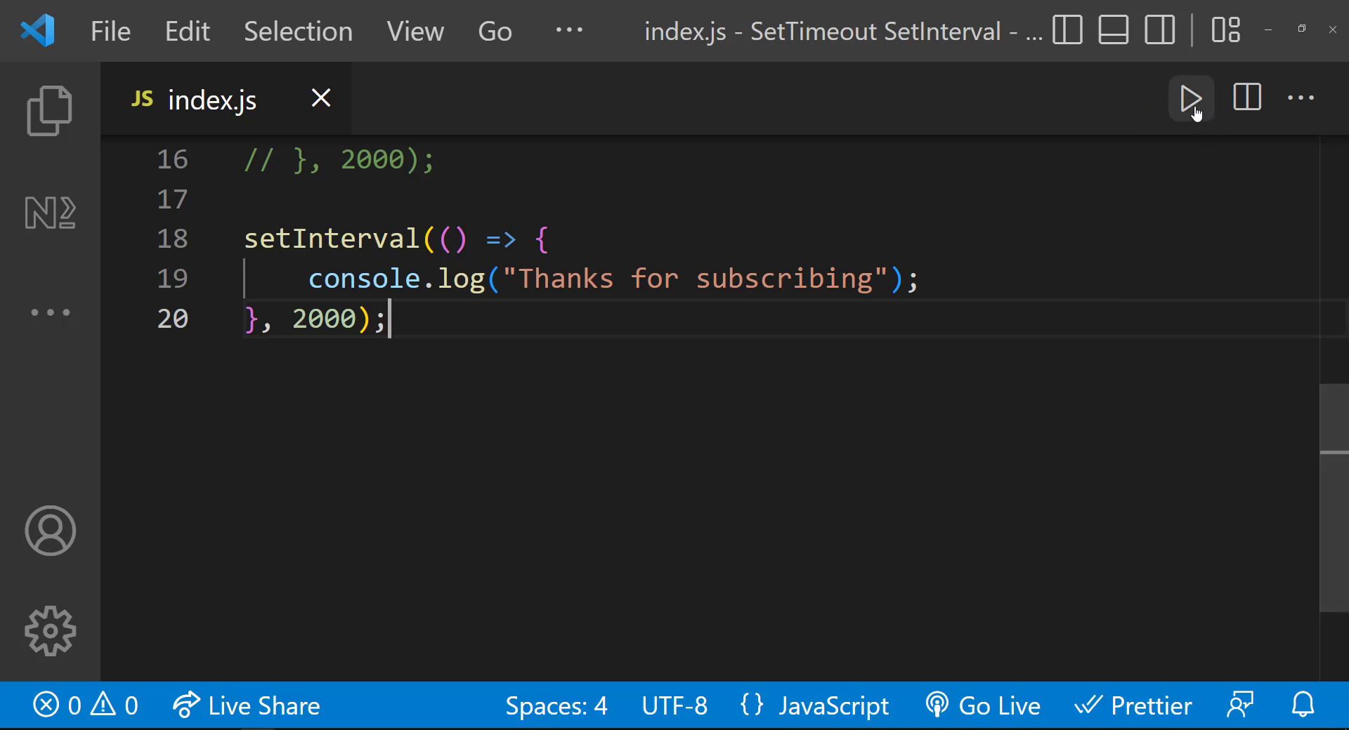
click(1191, 97)
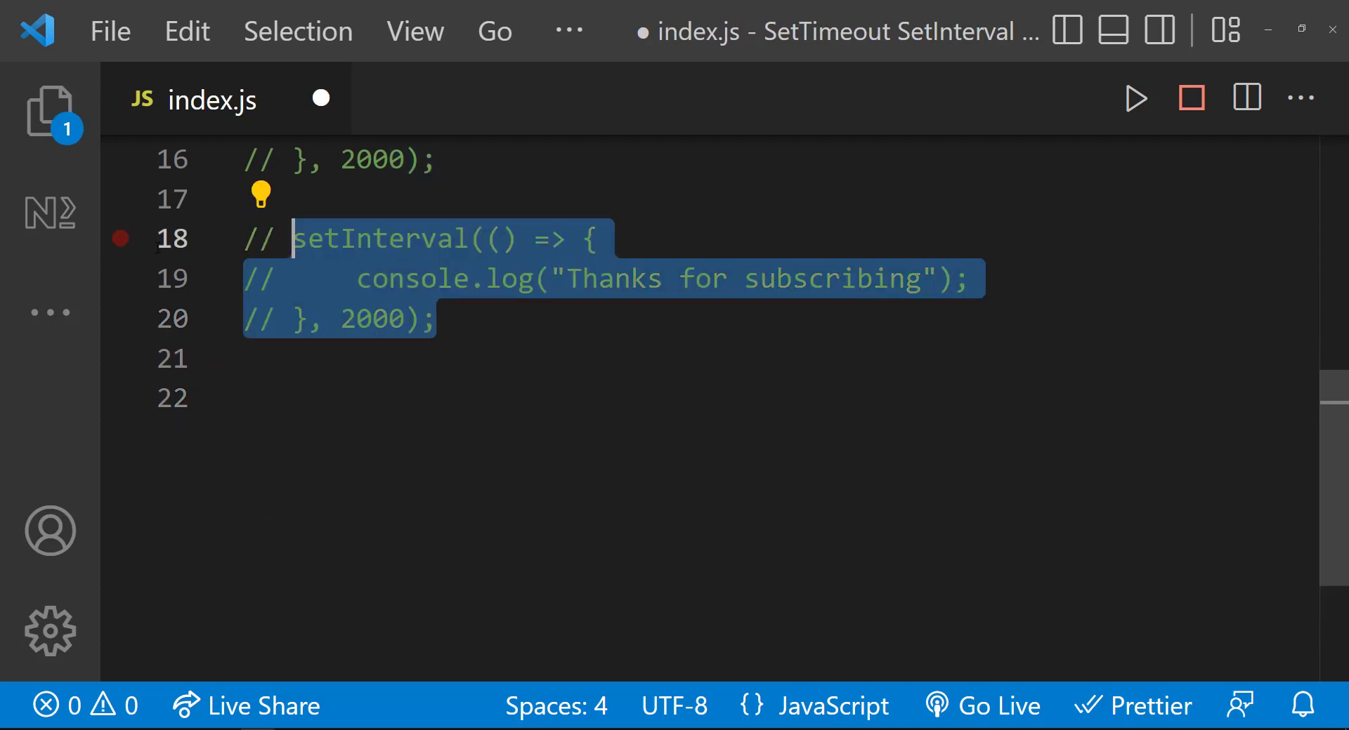
Add let counter = 0 and a 1000 ms setInterval logging "Counter: ", then run it
text(let counter)
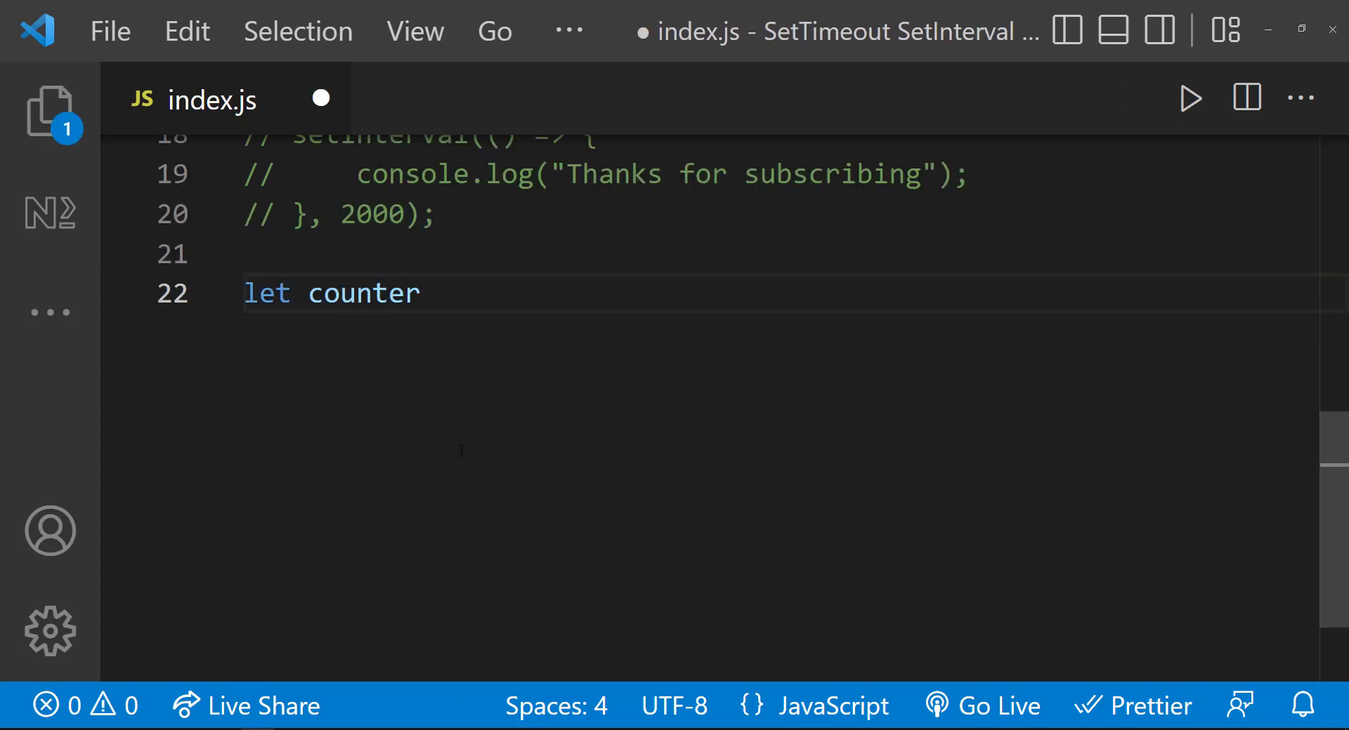
text(= 0;)
text(setInterval(() => {)
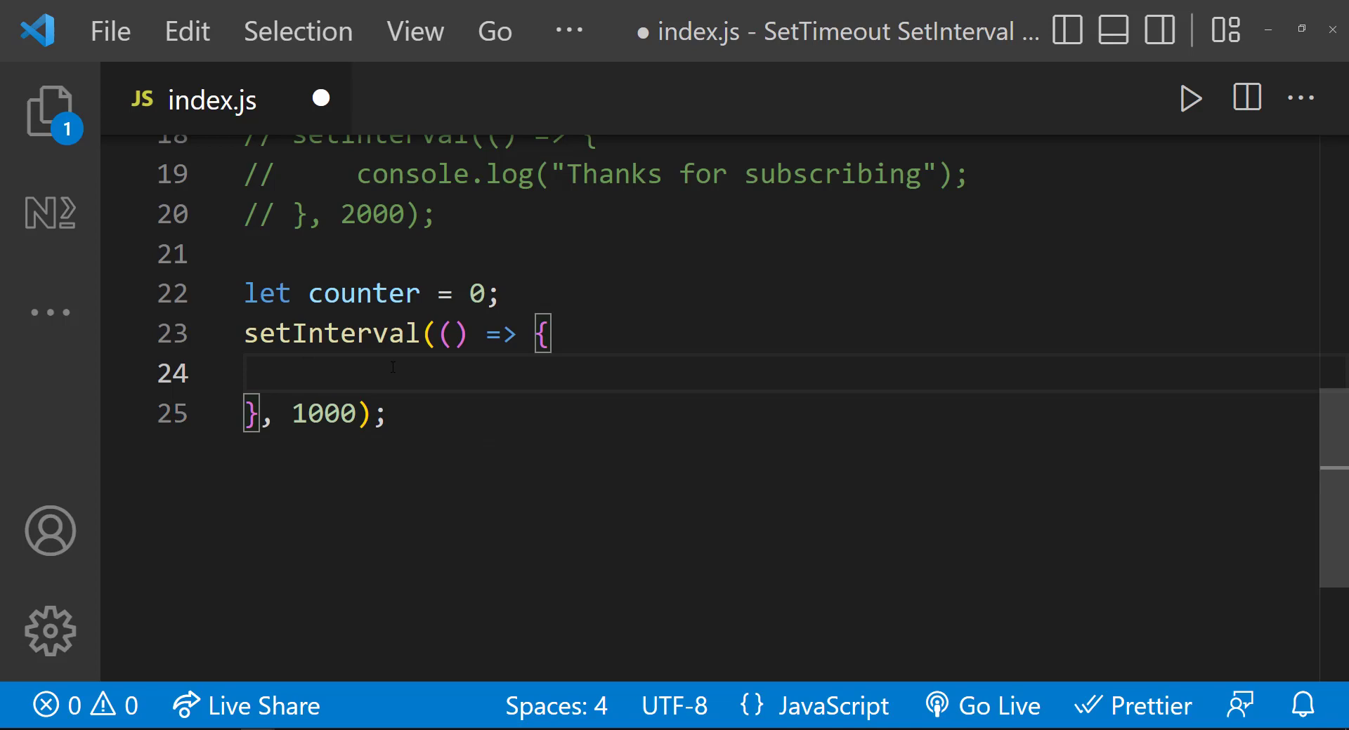
text(counter++;)
text(console.log("Counter: " + counter);)
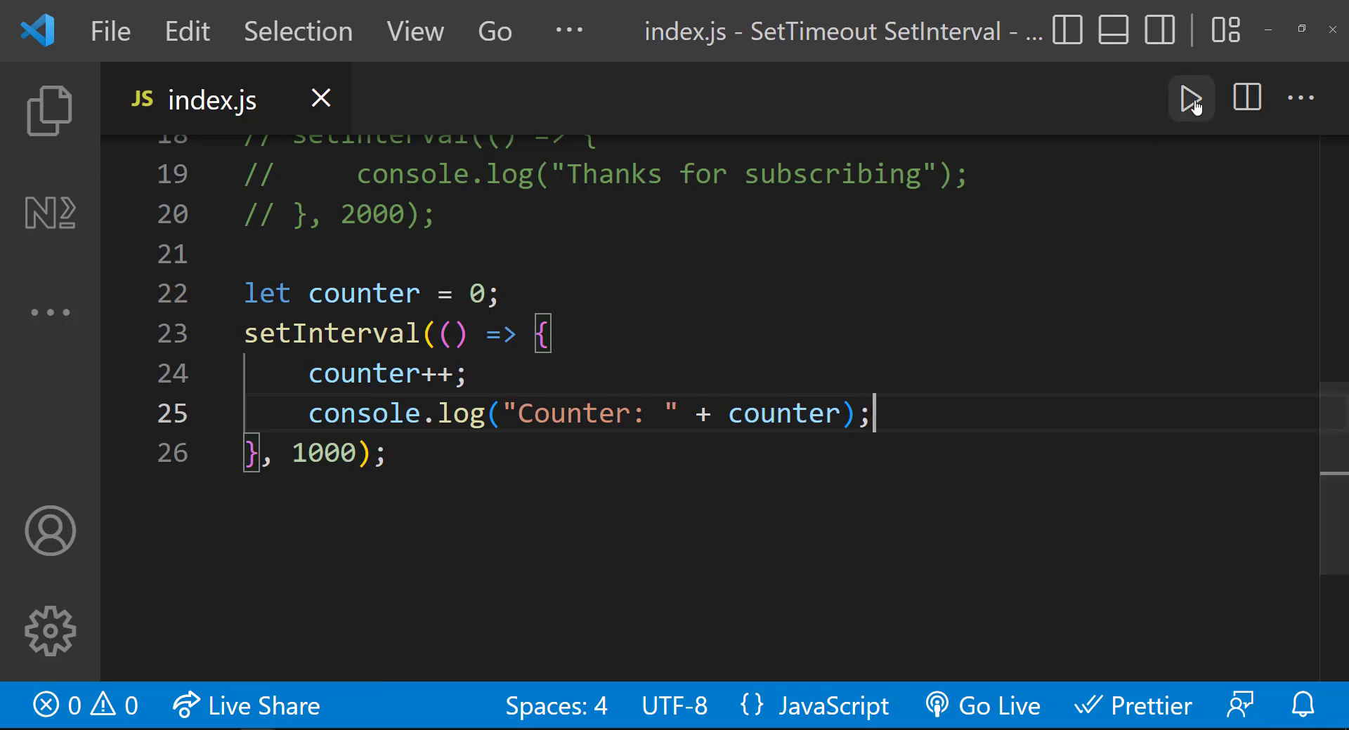
click(1190, 98)
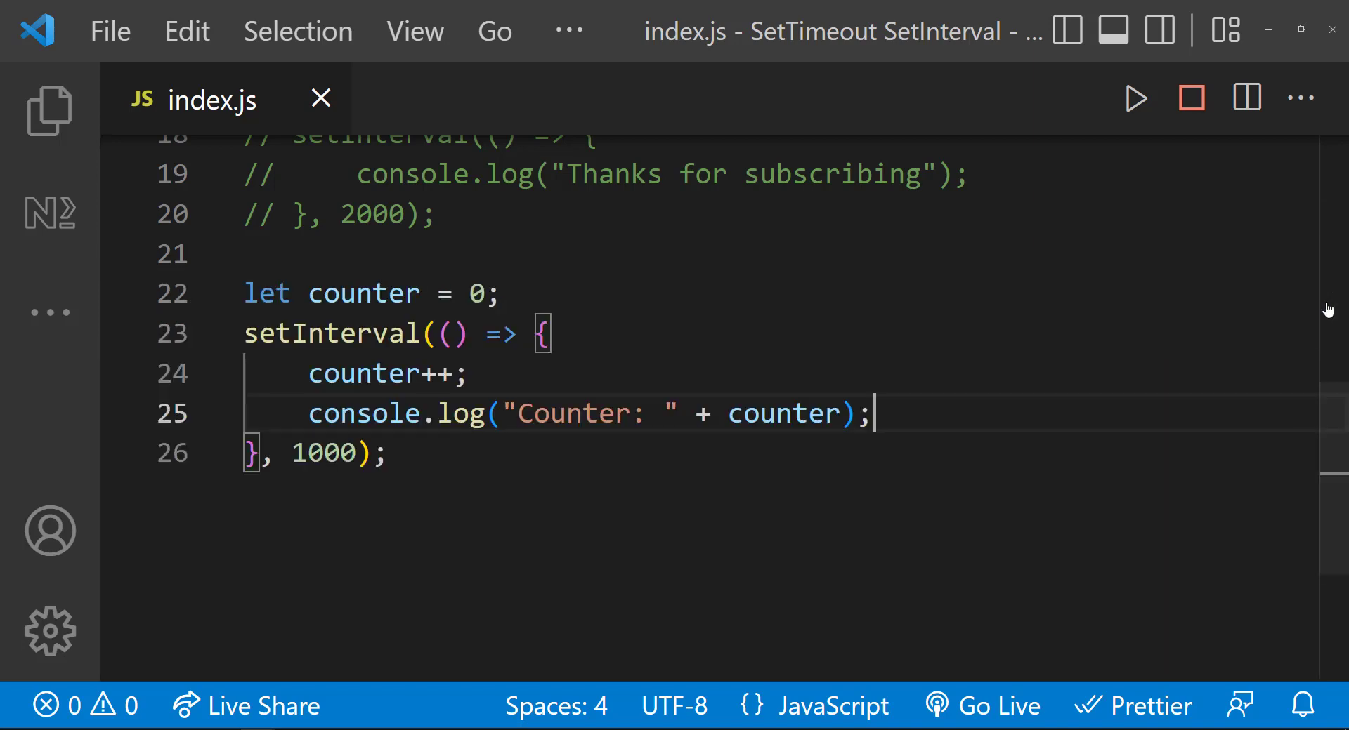
Assign the interval to intervalId and call clearInterval(intervalId) in a 4000 ms setTimeout
text(setTimeout)
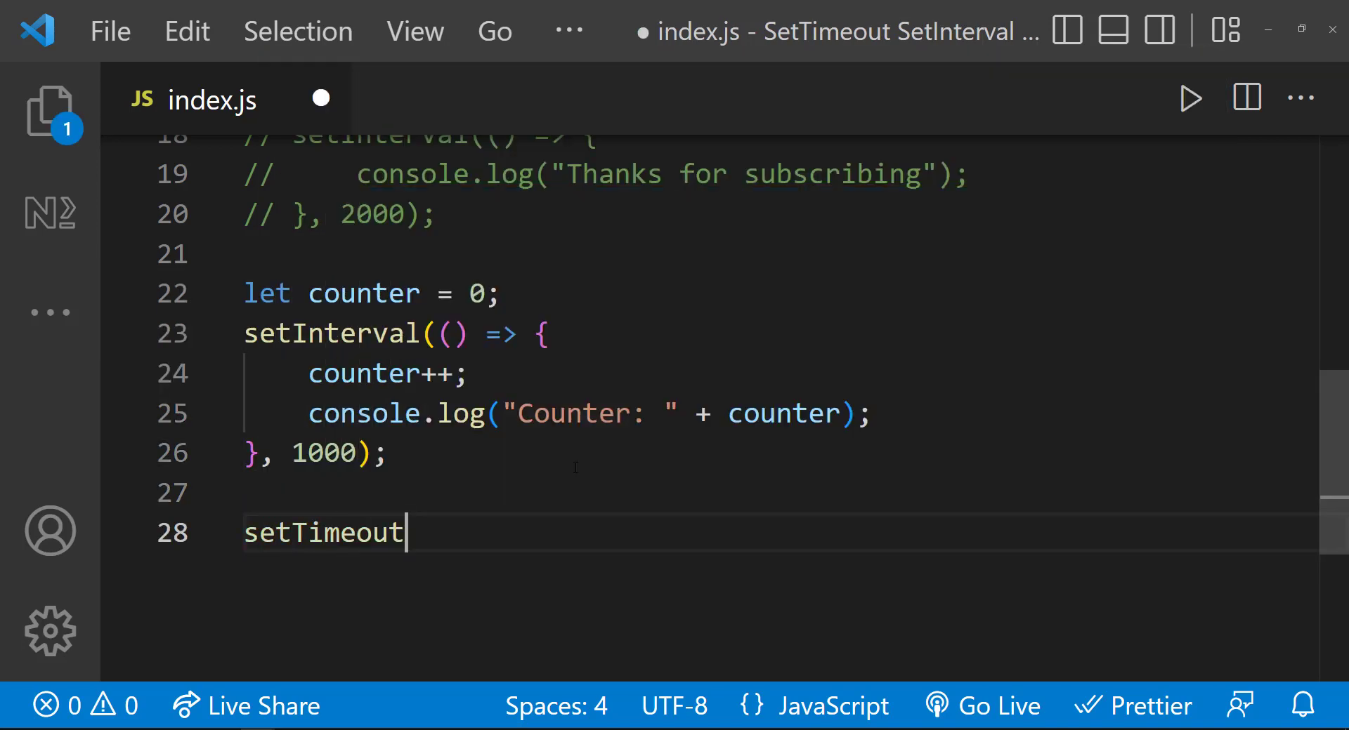
text(()
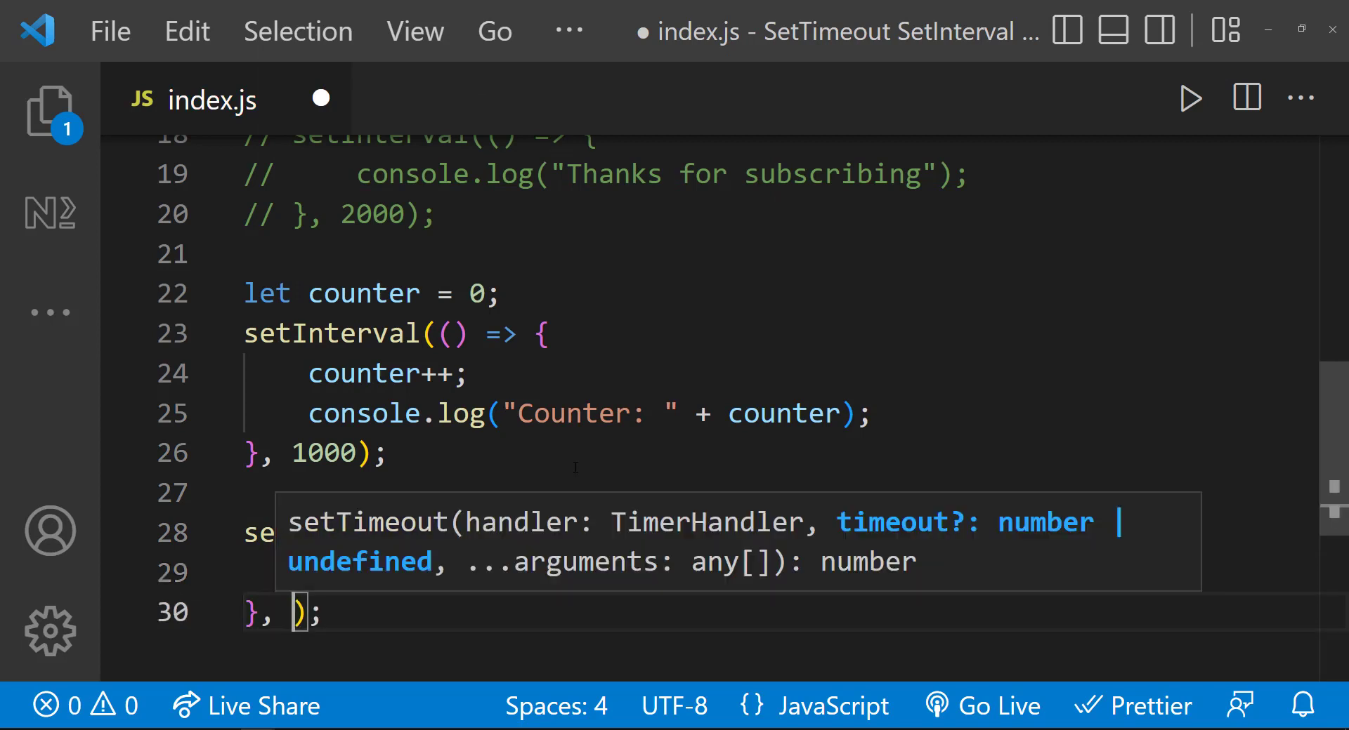
text(4000)
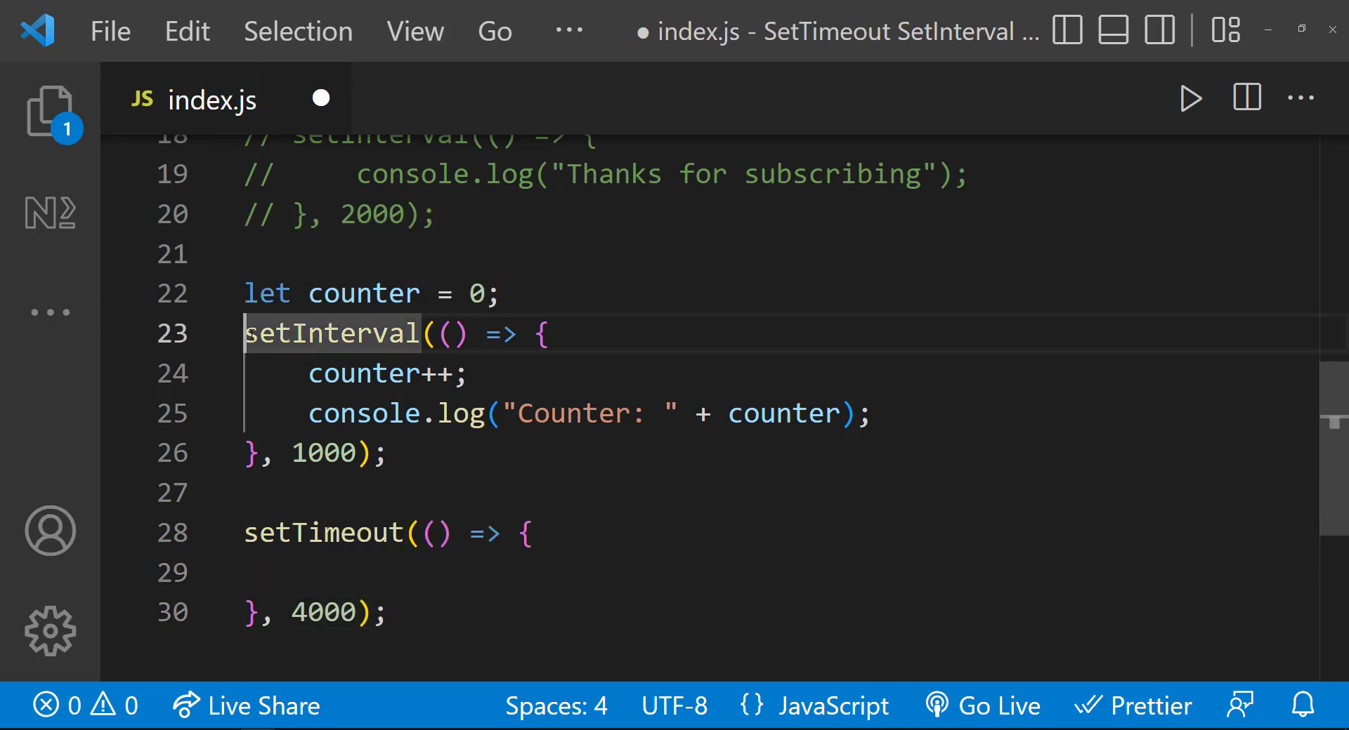
text(let intervalId =)
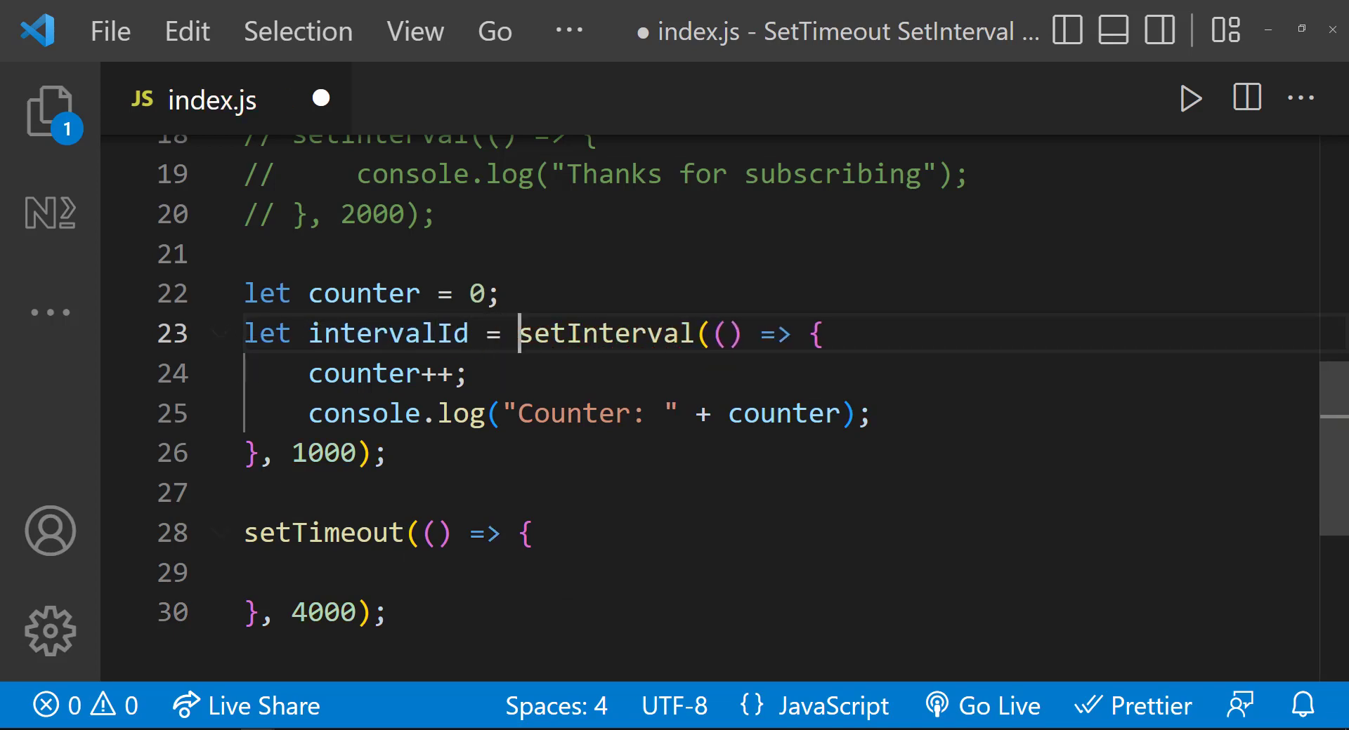
text(clearInterval)
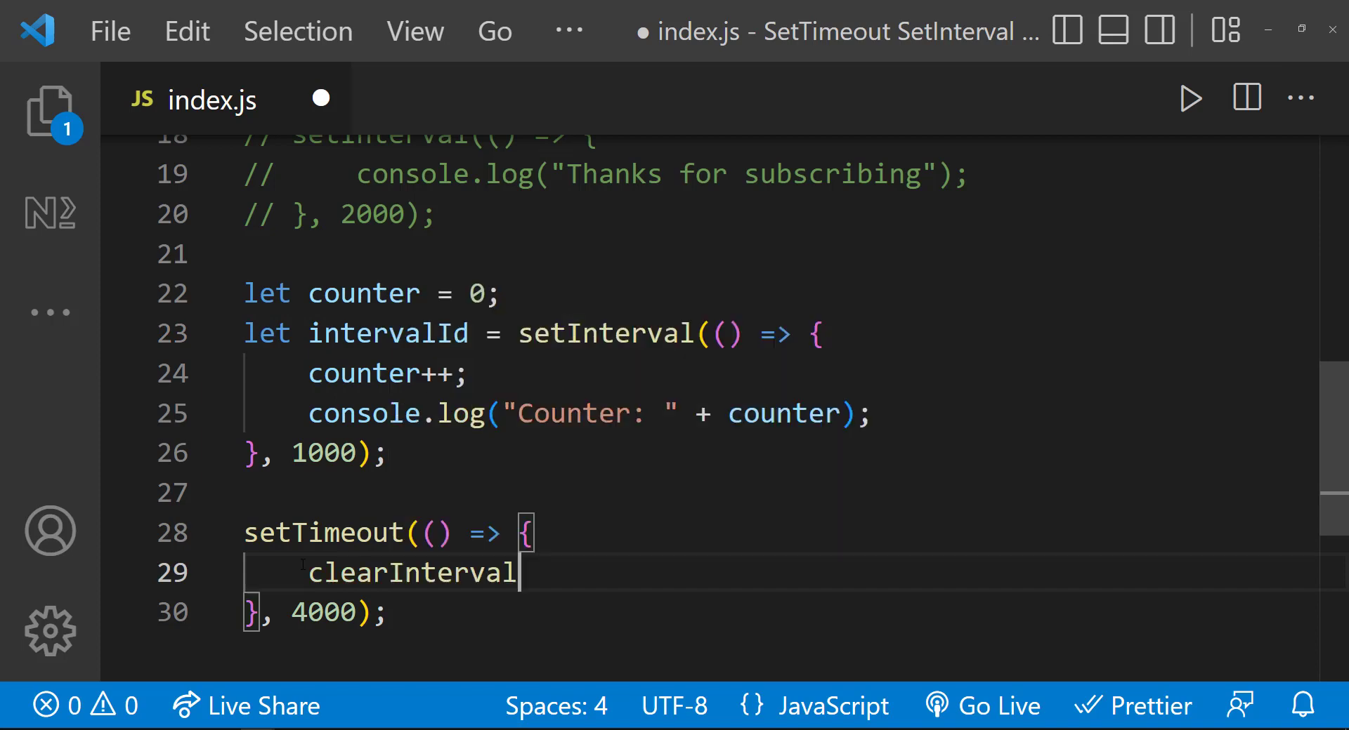
text((intervalId);)
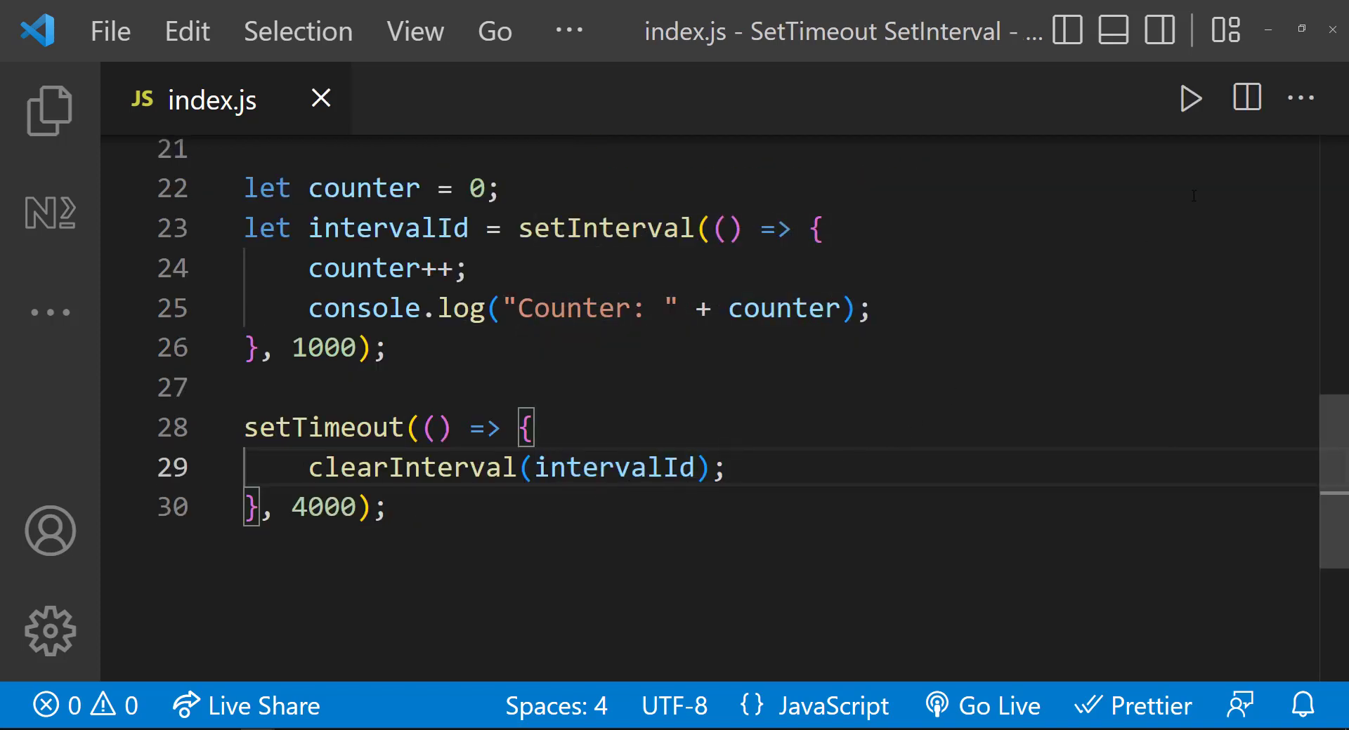
click(1191, 97)
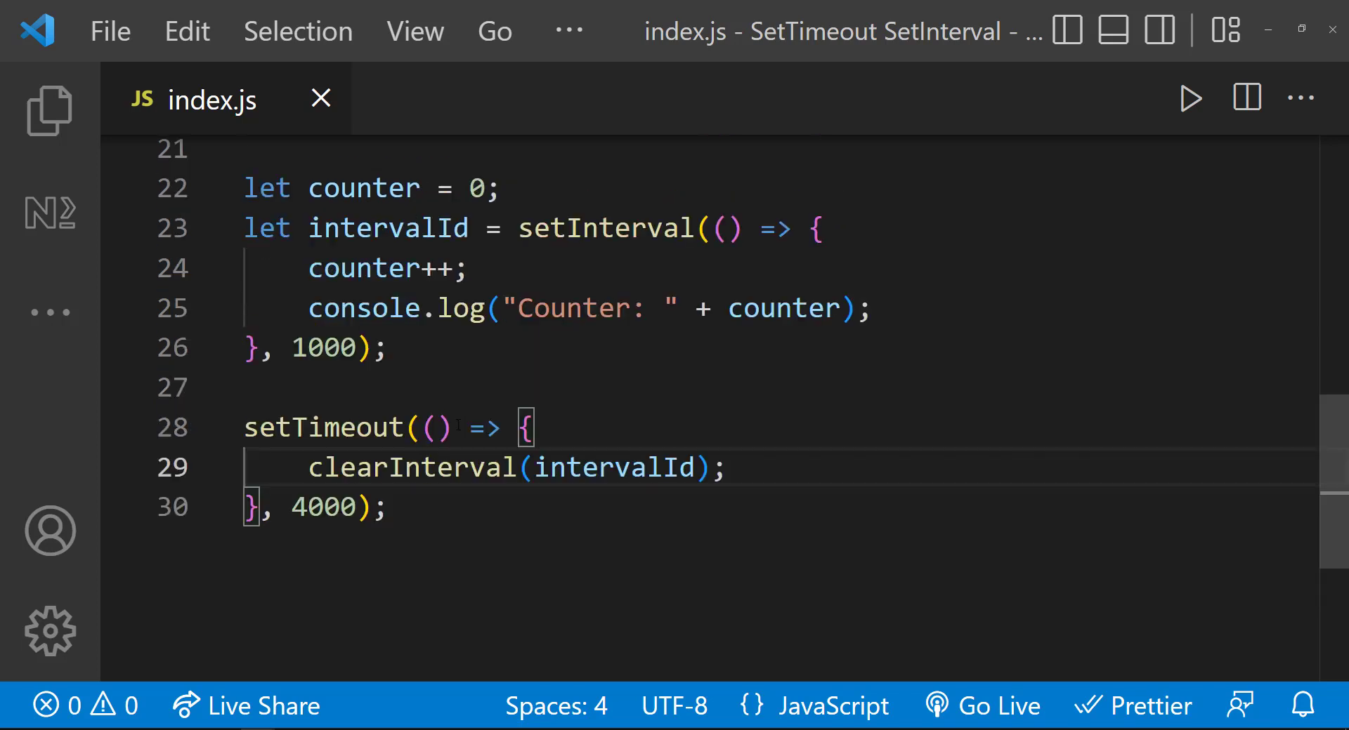
Comment out the counter code and add 6000 ms and 3000 ms logging timeouts, then run
drag(245, 229, 388, 508)
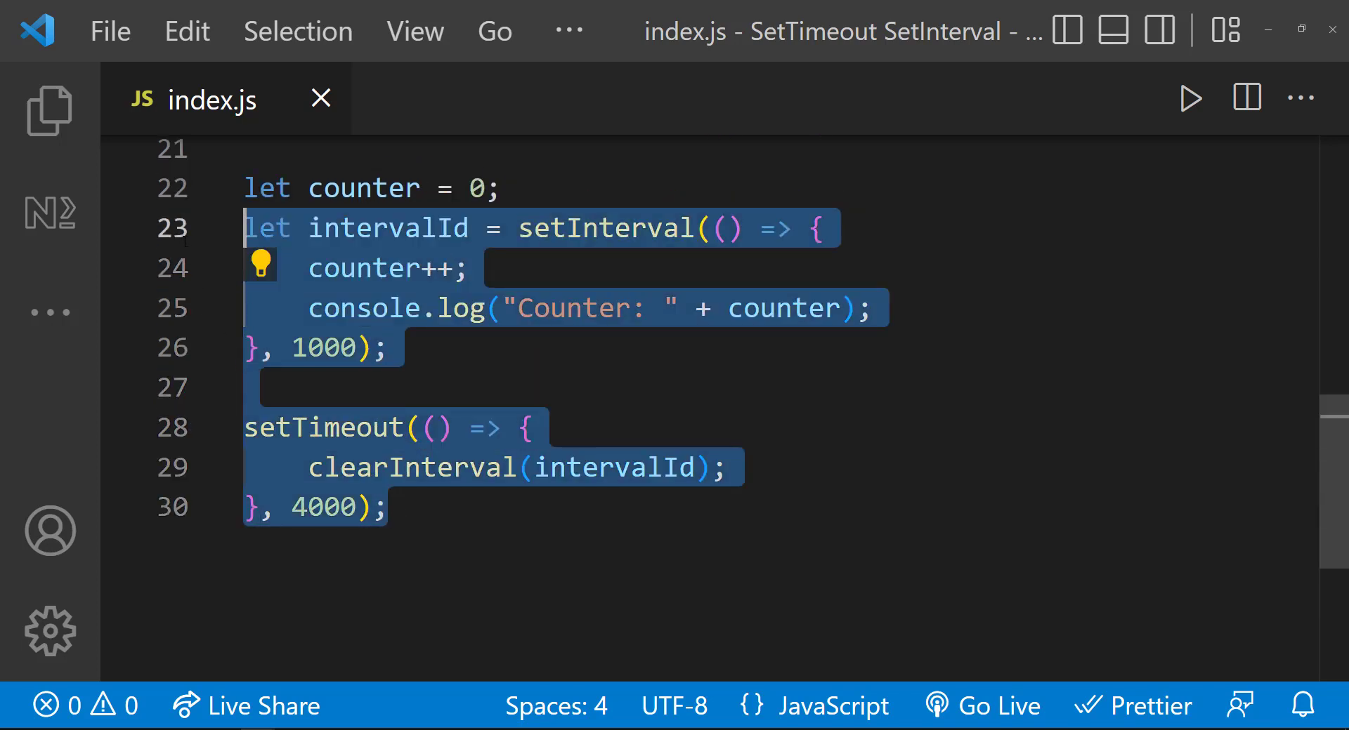
key(Ctrl+/)
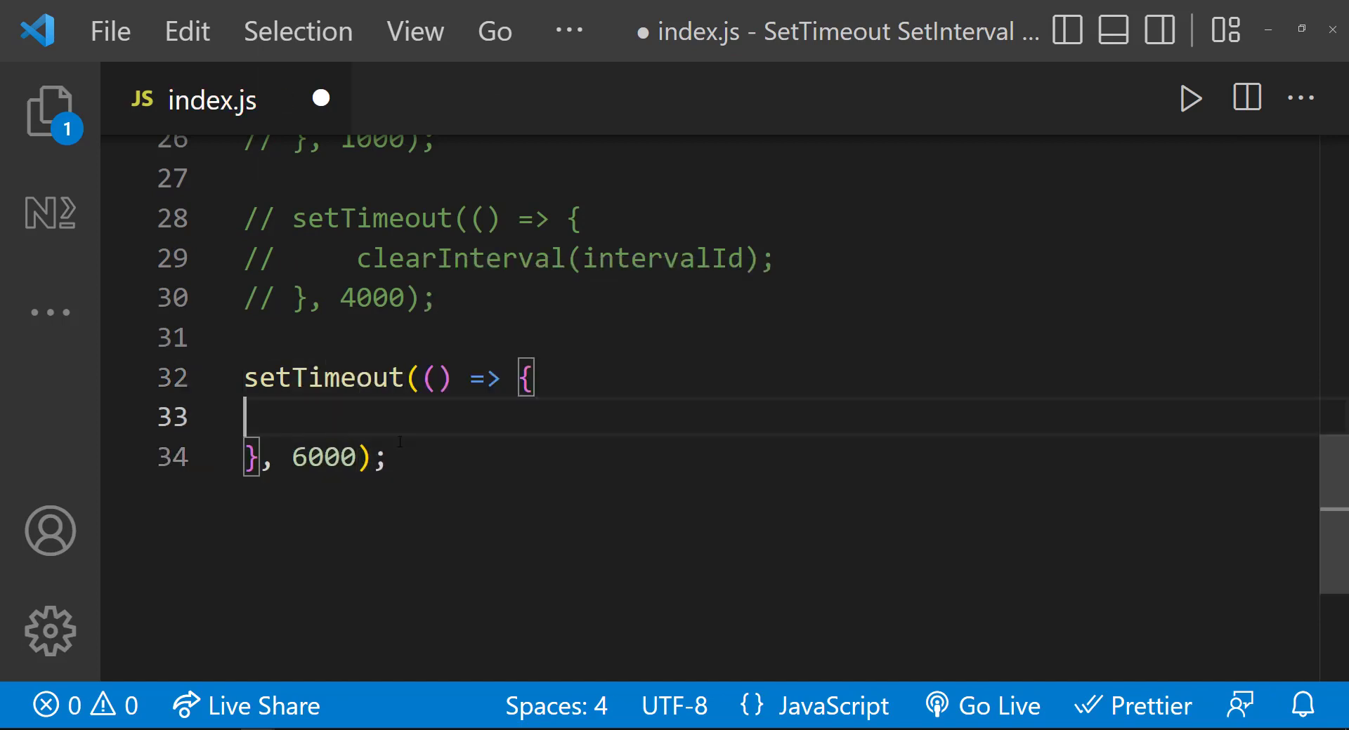
text(console.log("Set Timeout is executed after "))
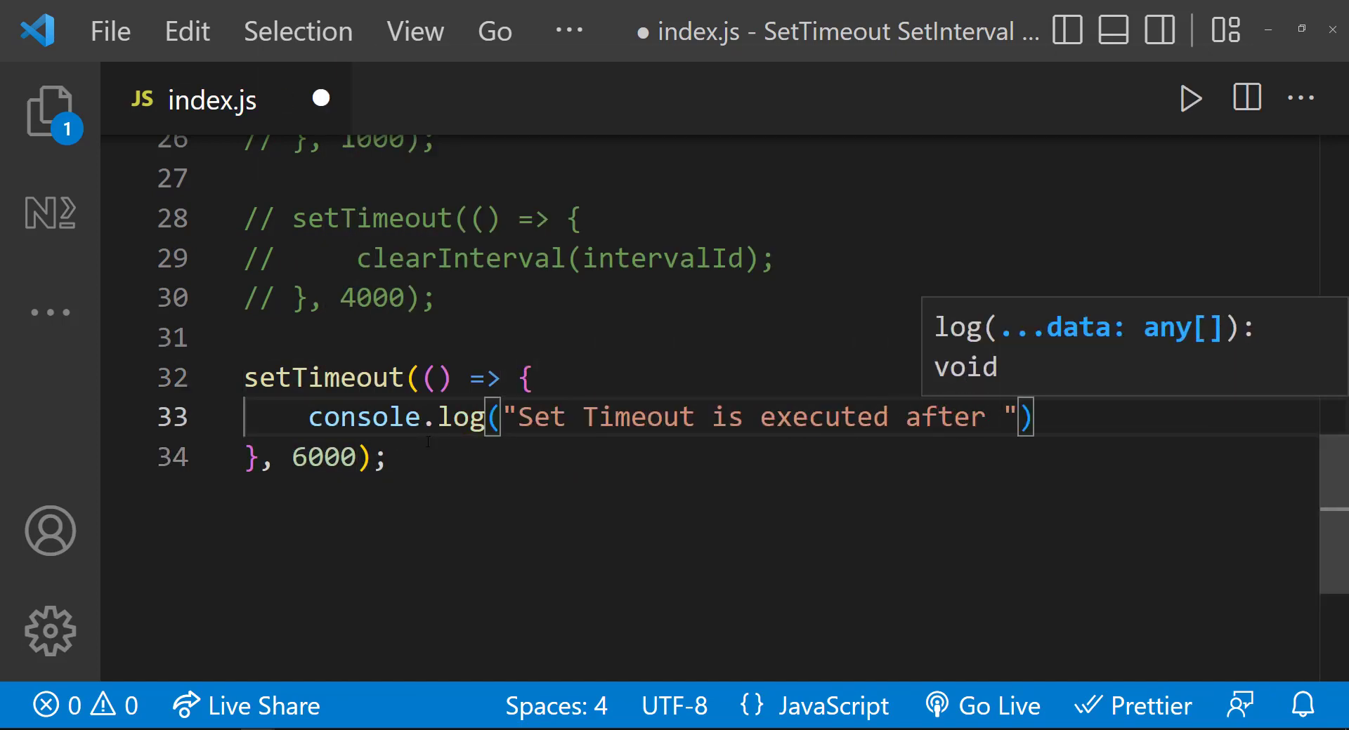
click(1191, 97)
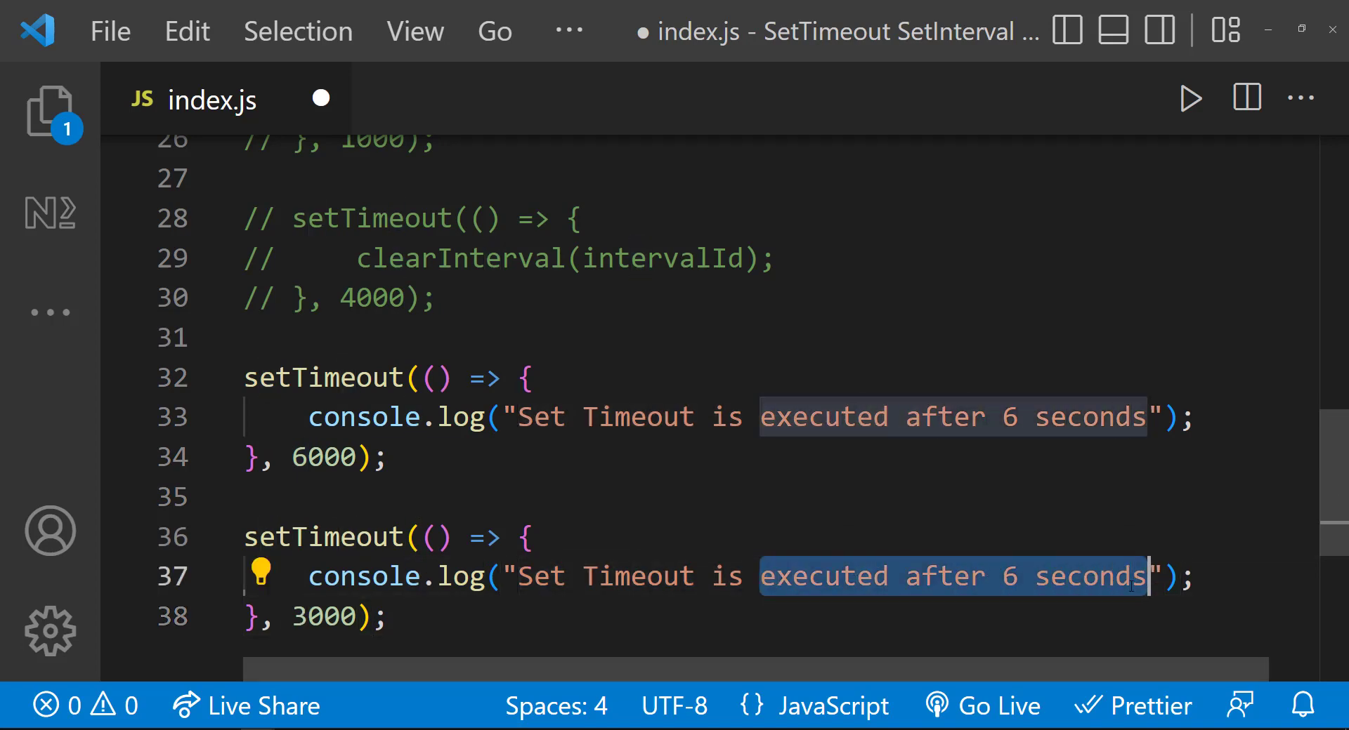
text(stopped)
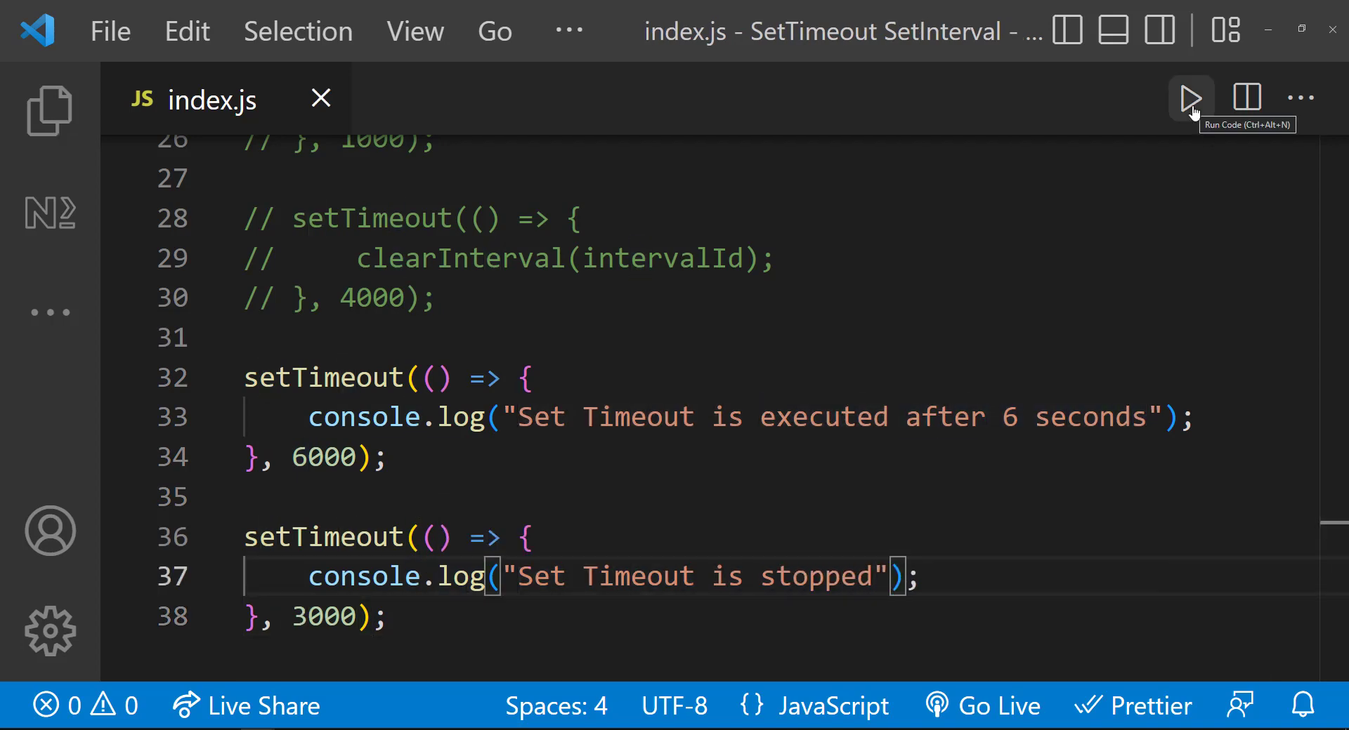
click(1190, 97)
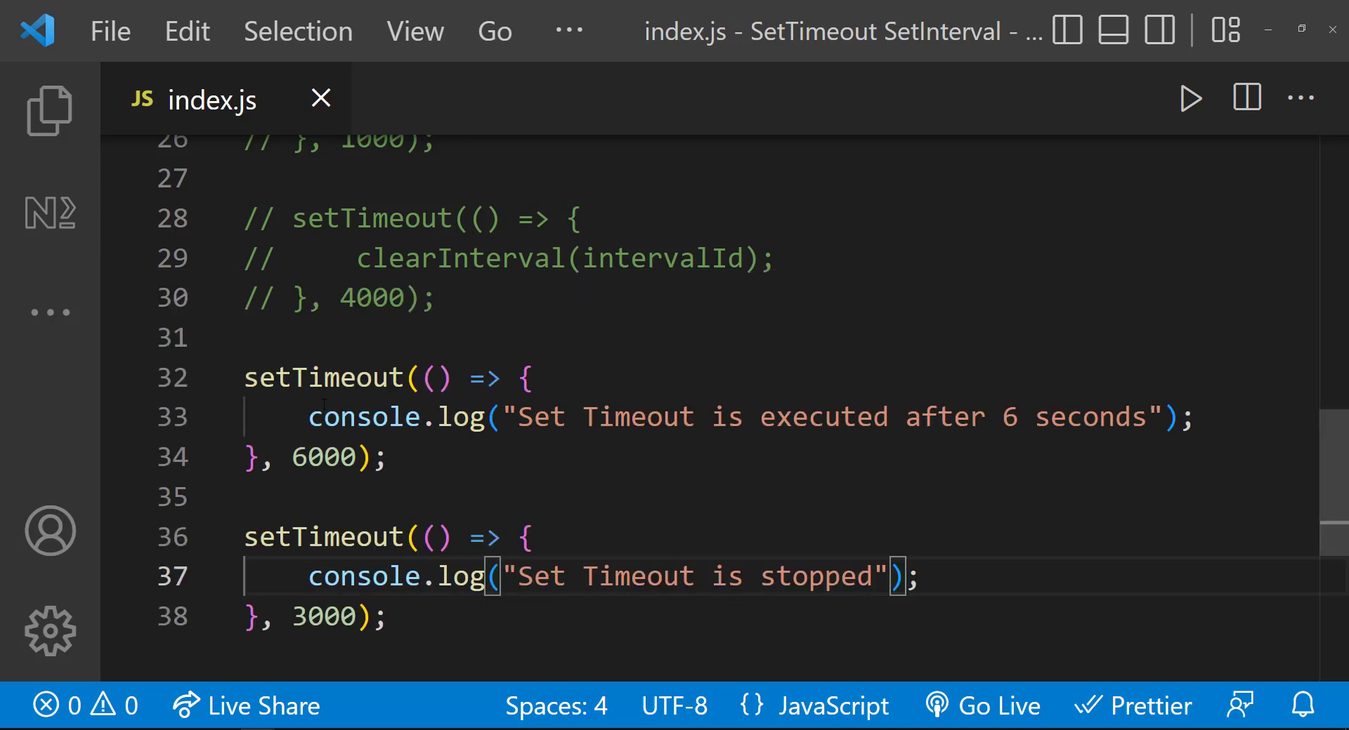
Store the 6000 ms timeout as timeoutId, clear it in the 3000 ms timeout, and run
text(let timeoutId =)
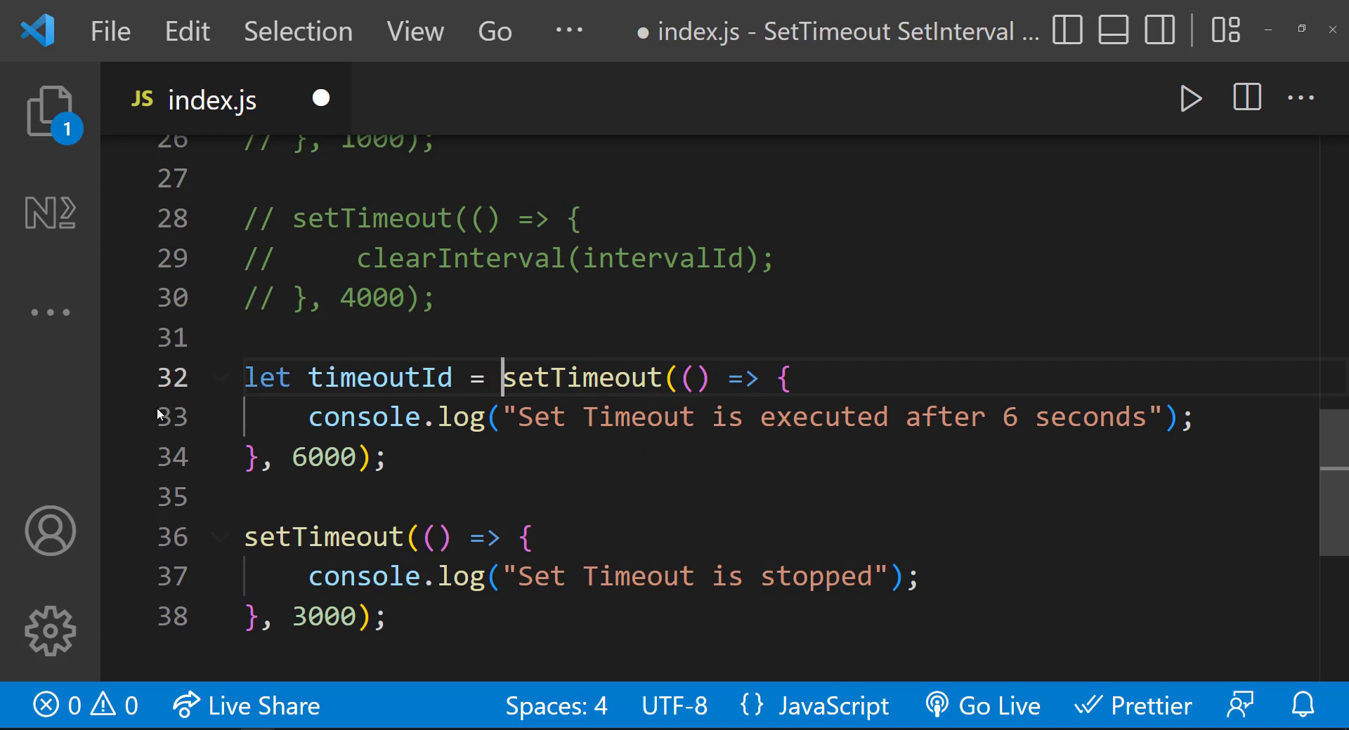
text(clearTimeout(timeoutId);)
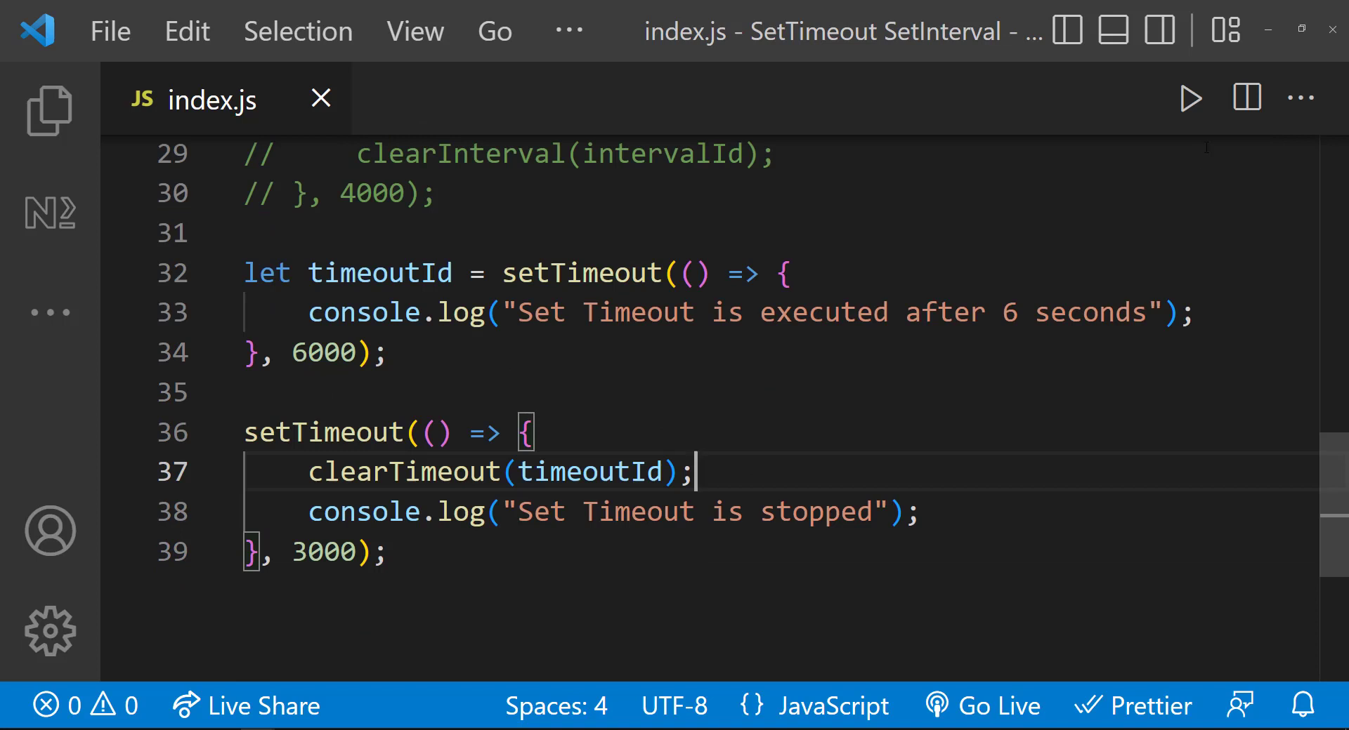
click(1189, 98)
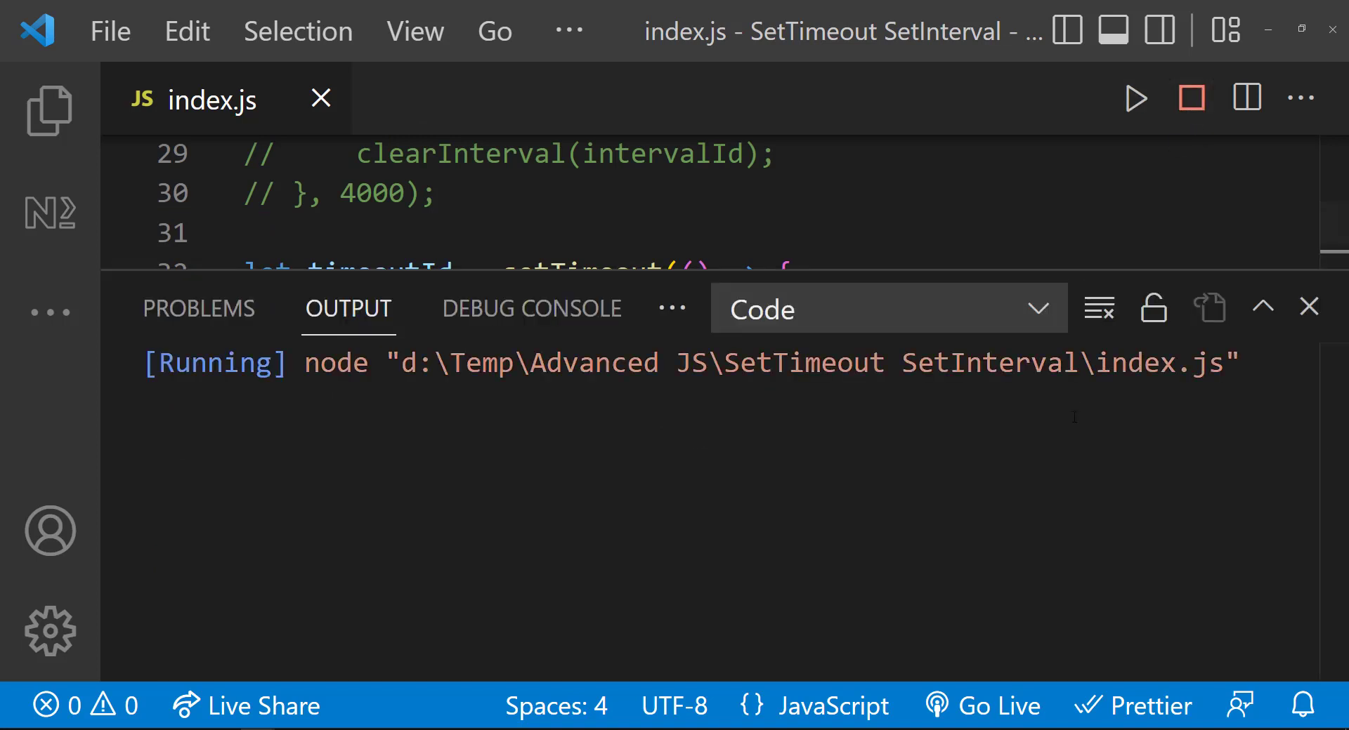